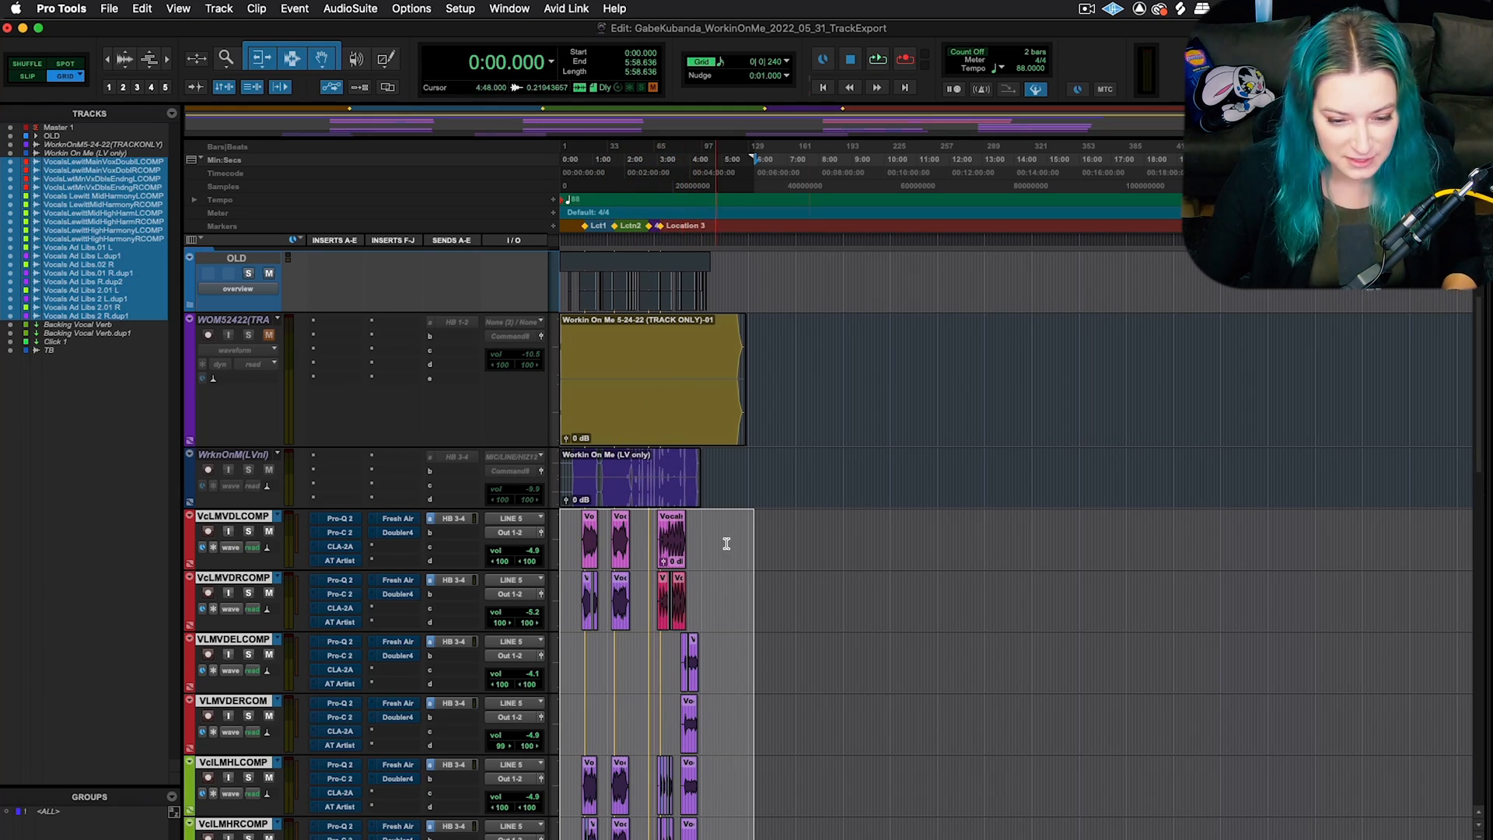
- Scroll through the vocal tracks and check the GabeKubanda_WorkinOnMe_2022_05_31.ptx session's details
scroll("down", 3)
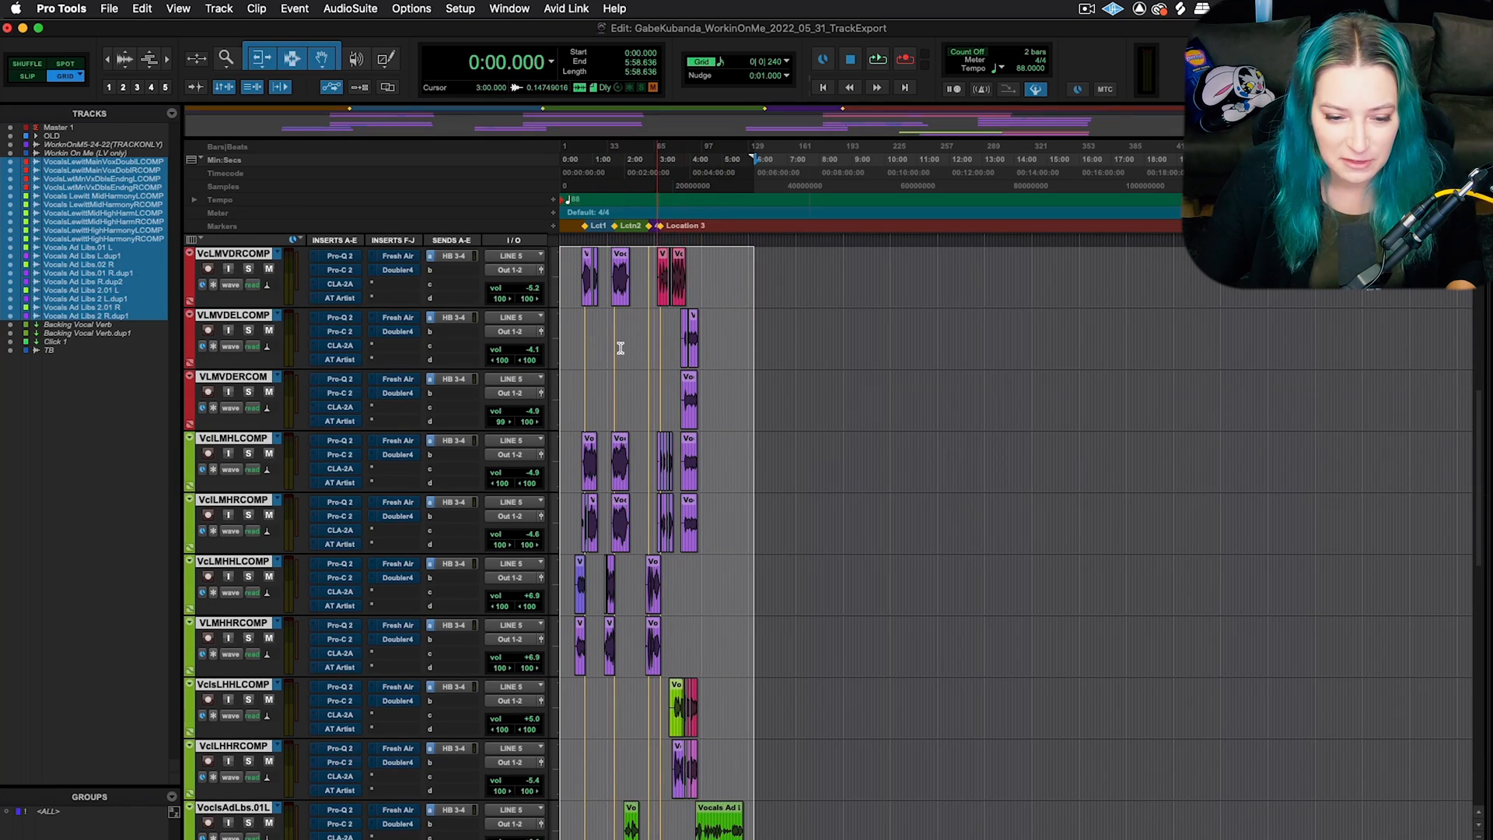
scroll("down", 3)
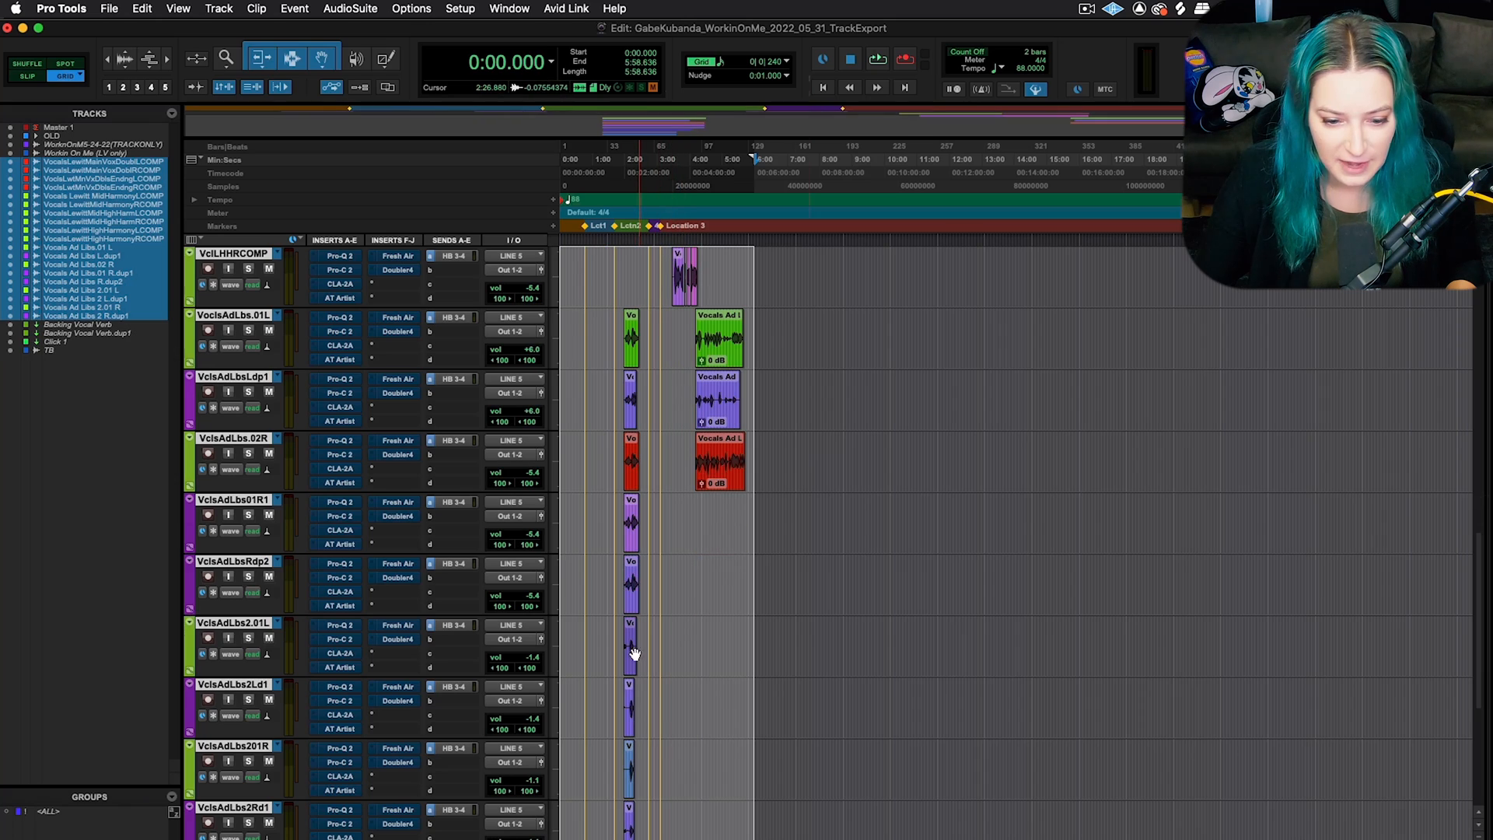
scroll("down", 3)
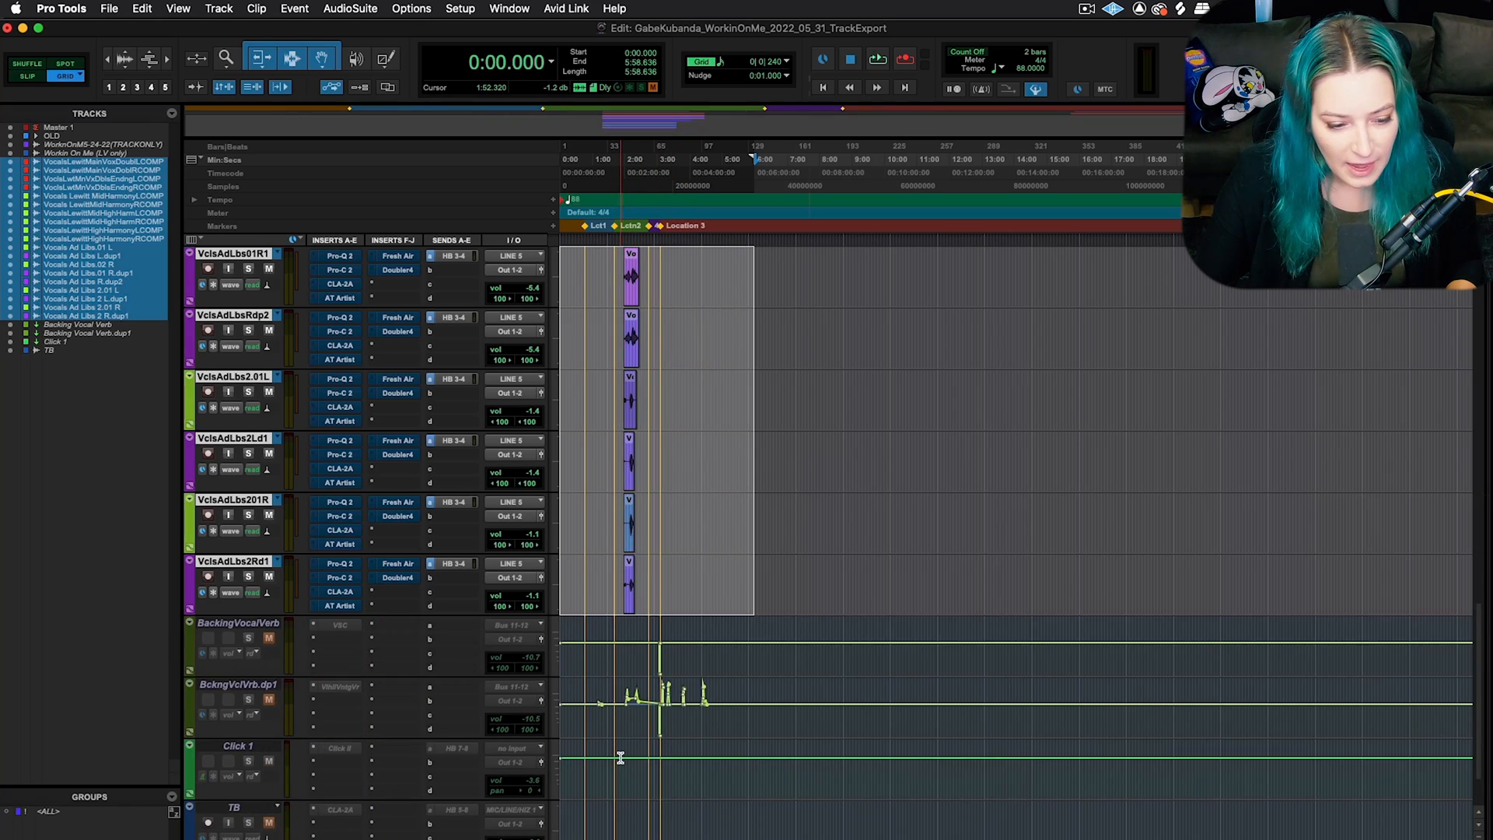
scroll("down", 3)
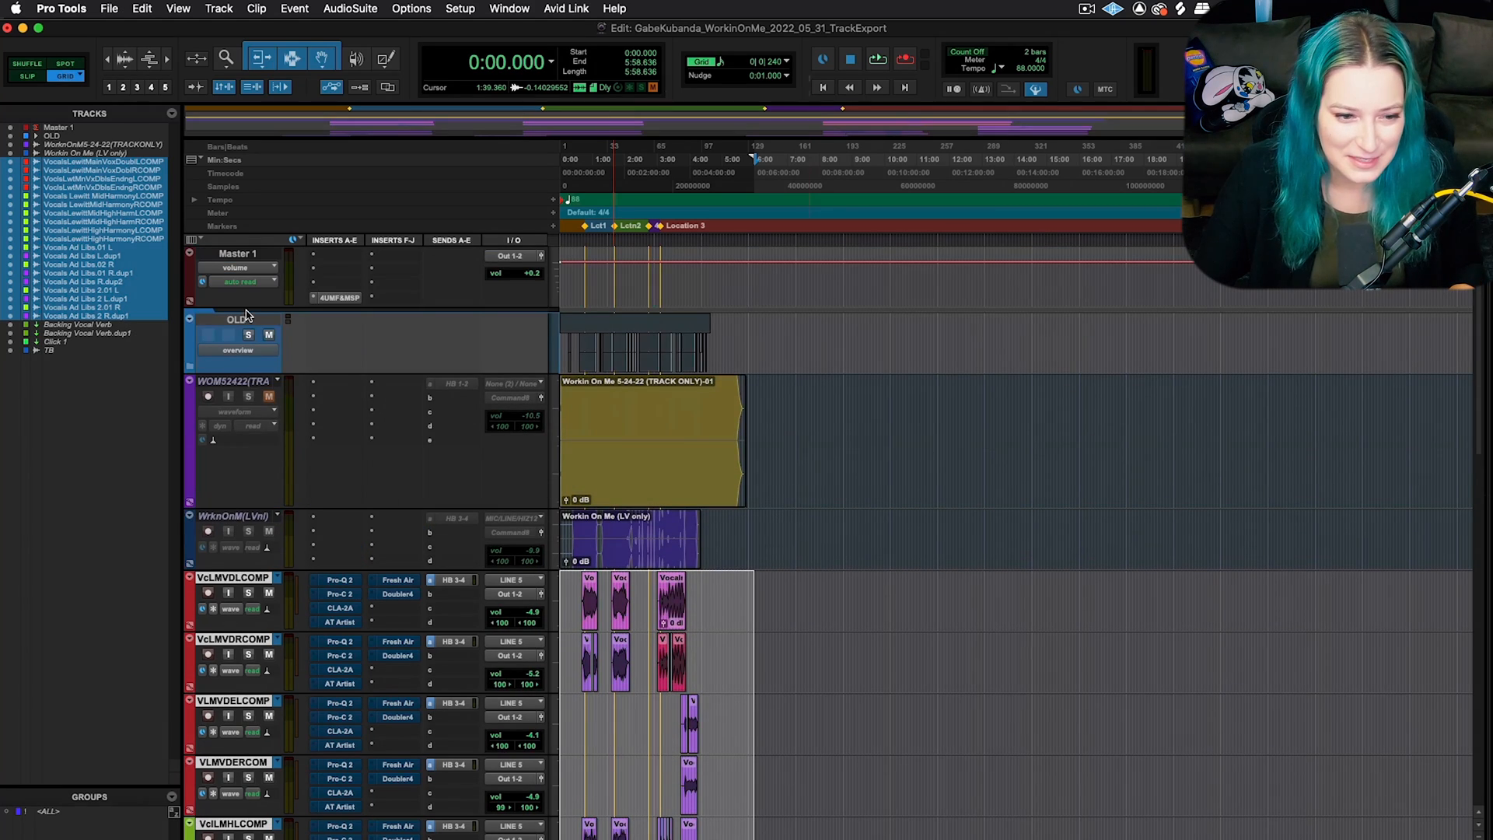
scroll("down", 3)
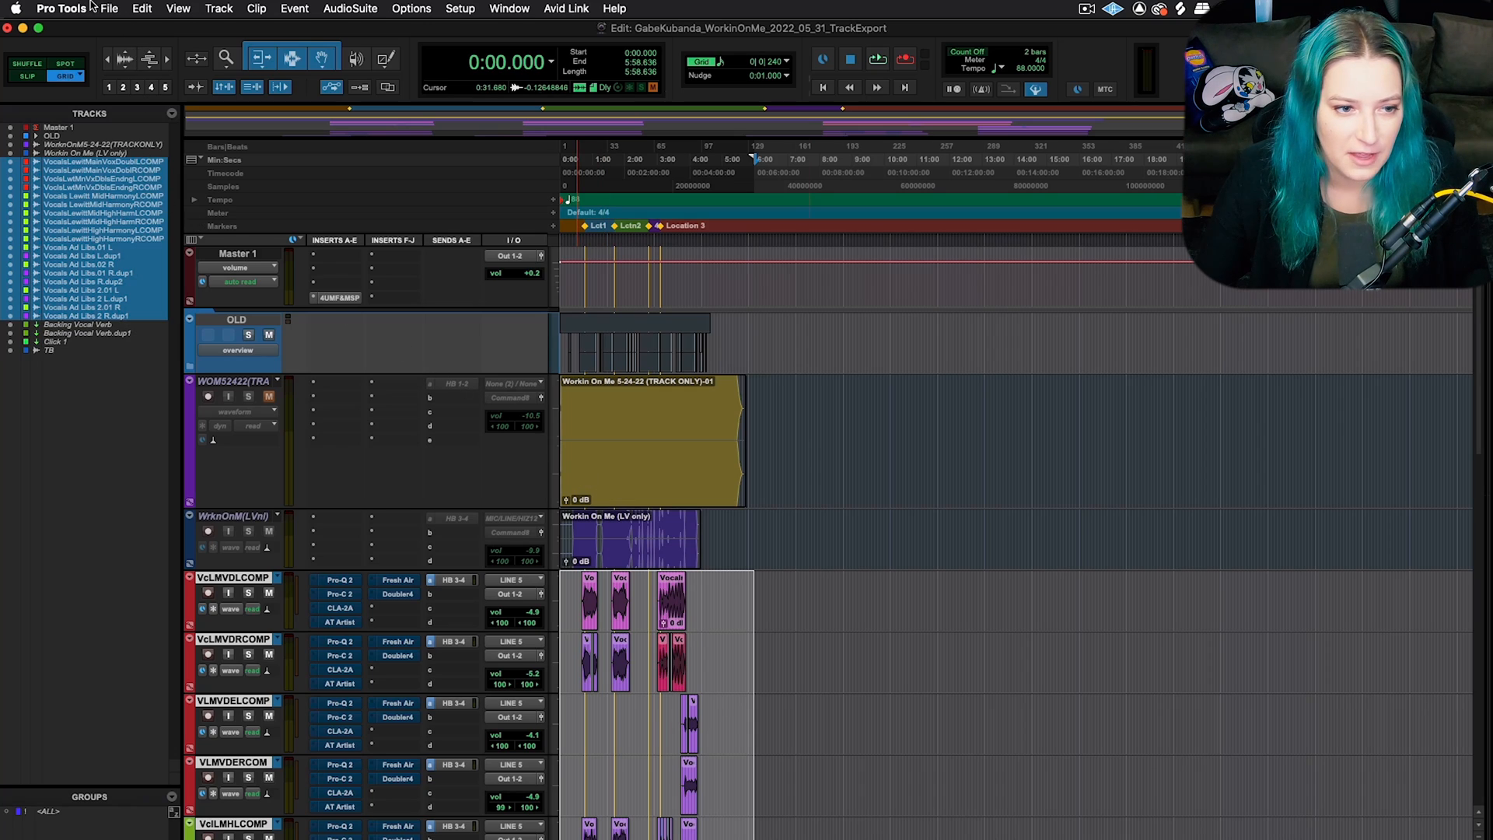
left_click(108, 10)
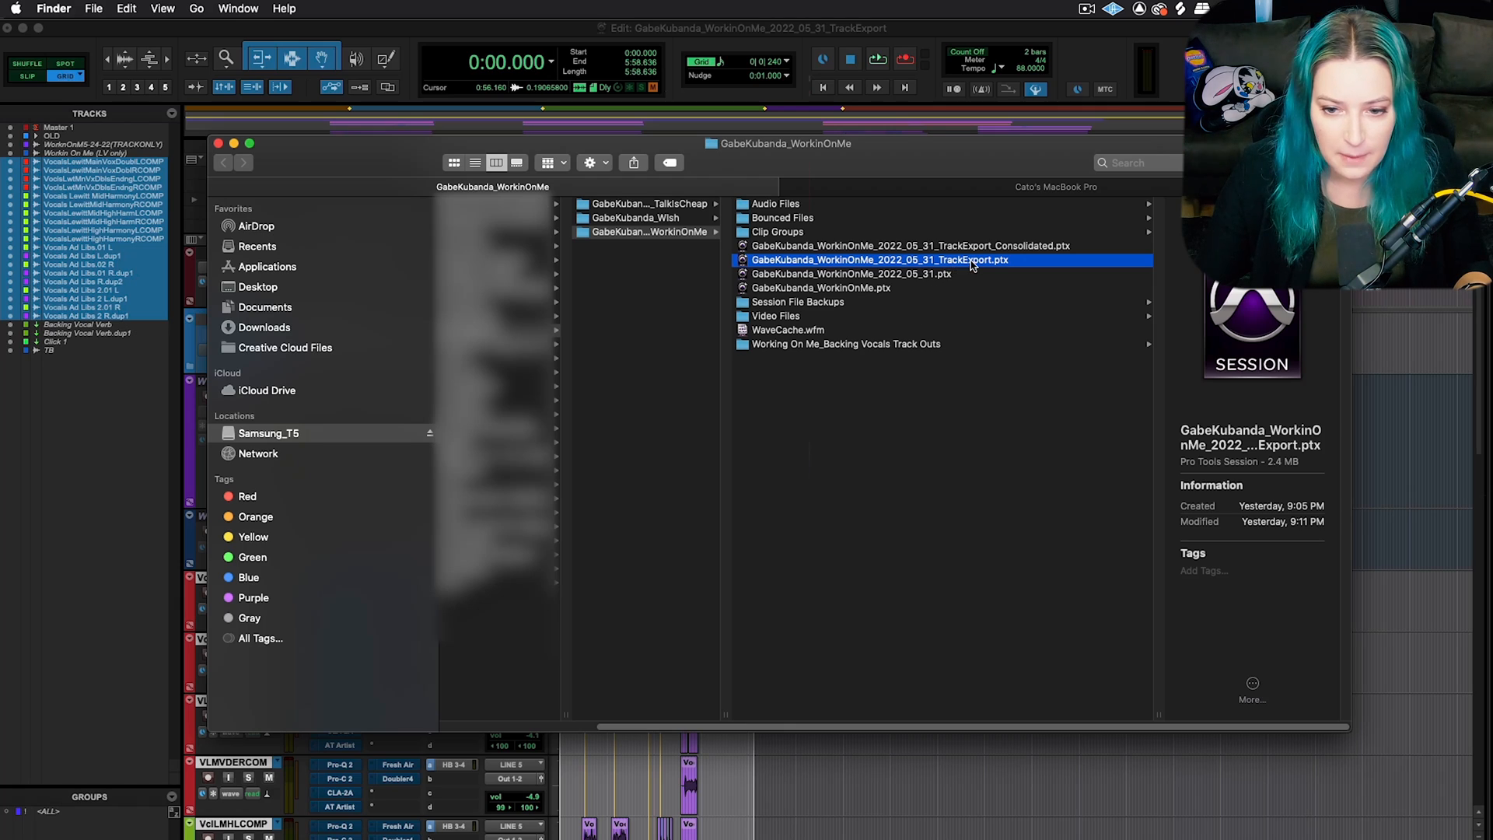
left_click(851, 274)
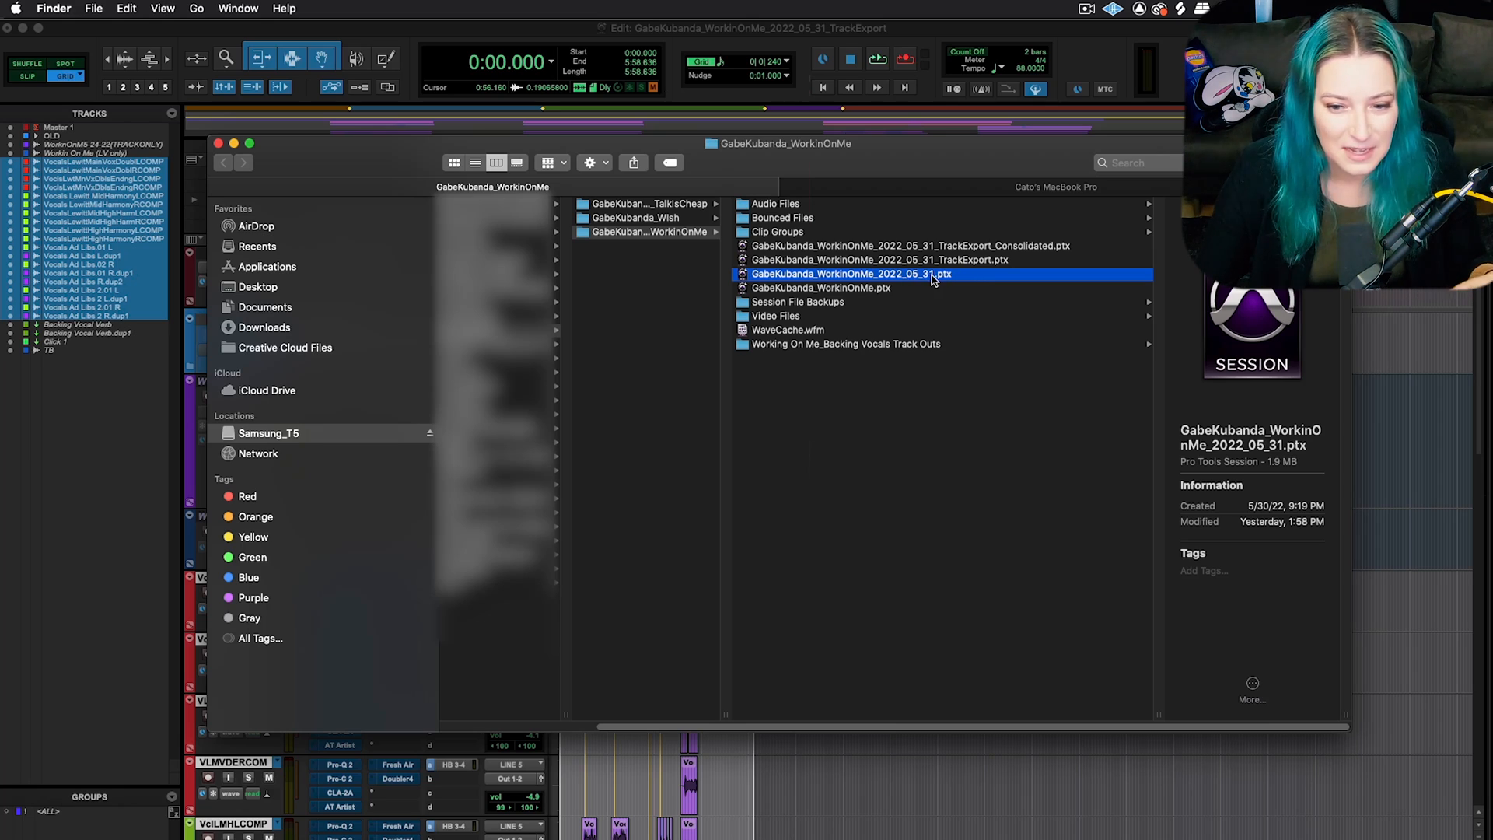
mouse_move(1027, 247)
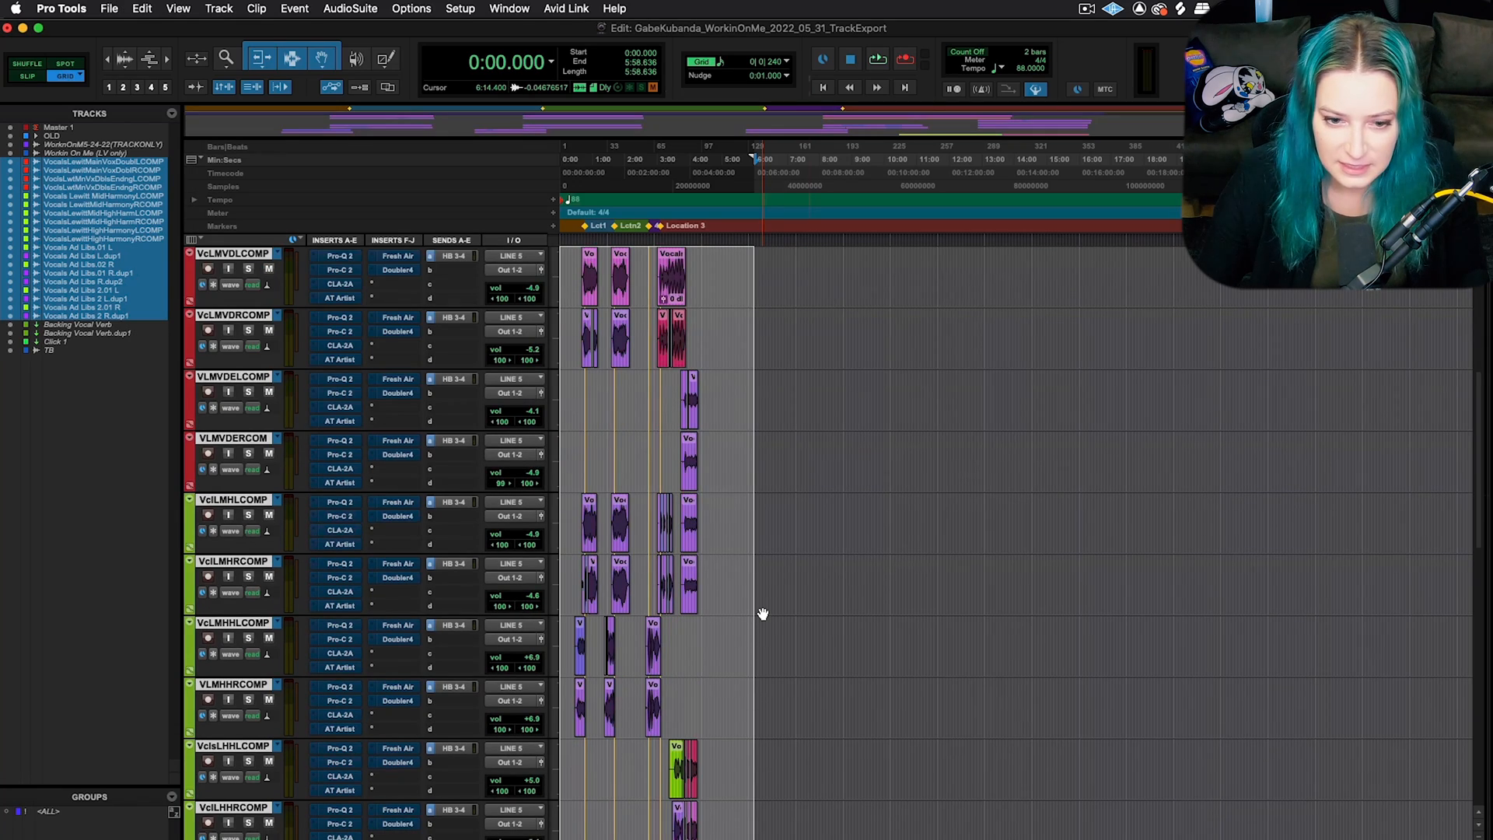
- Review the main vocal double's alternate playlists, then hide them again
left_click(252, 268)
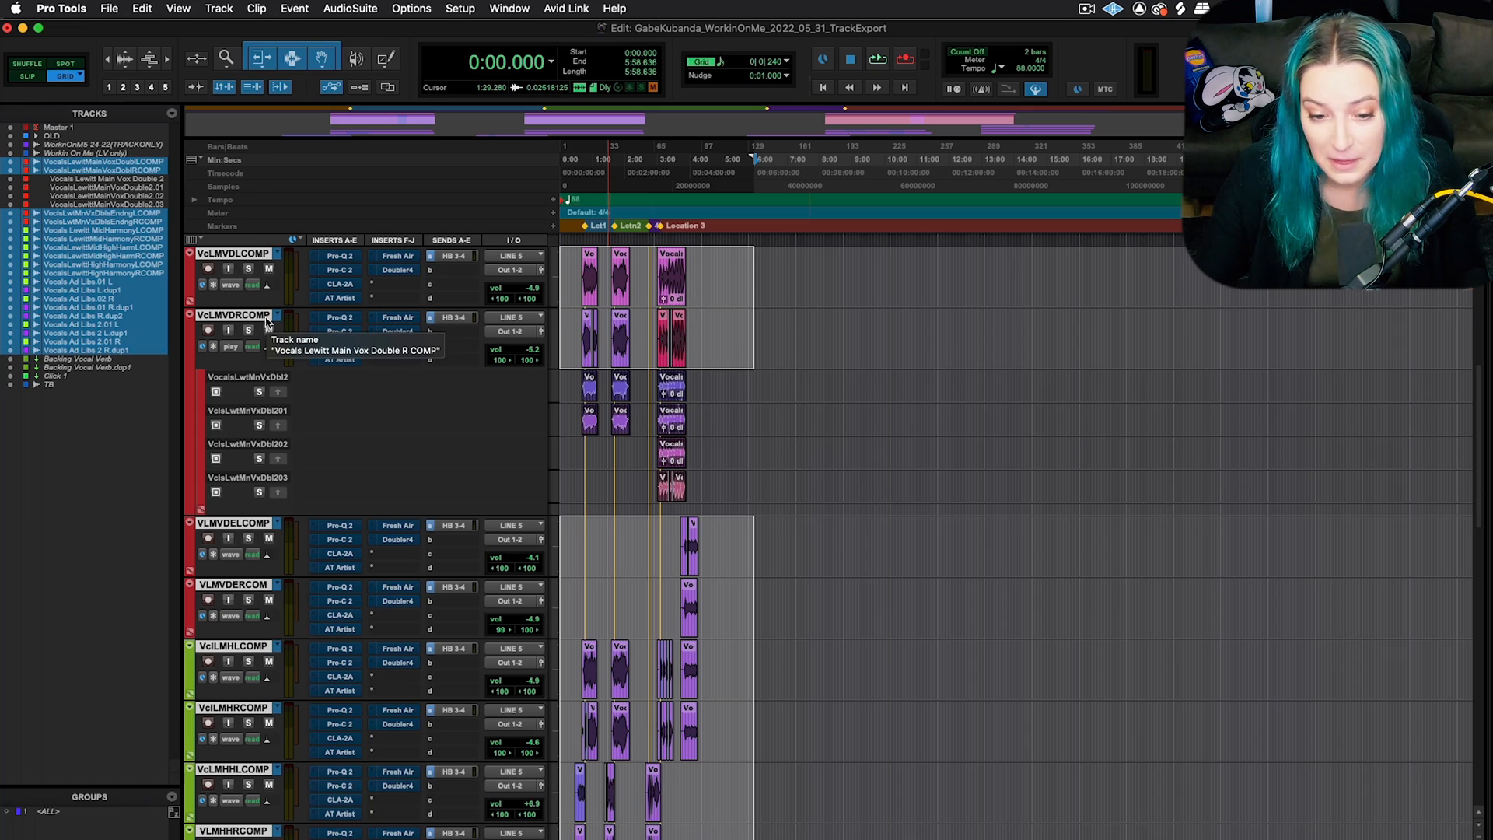
mouse_move(684, 333)
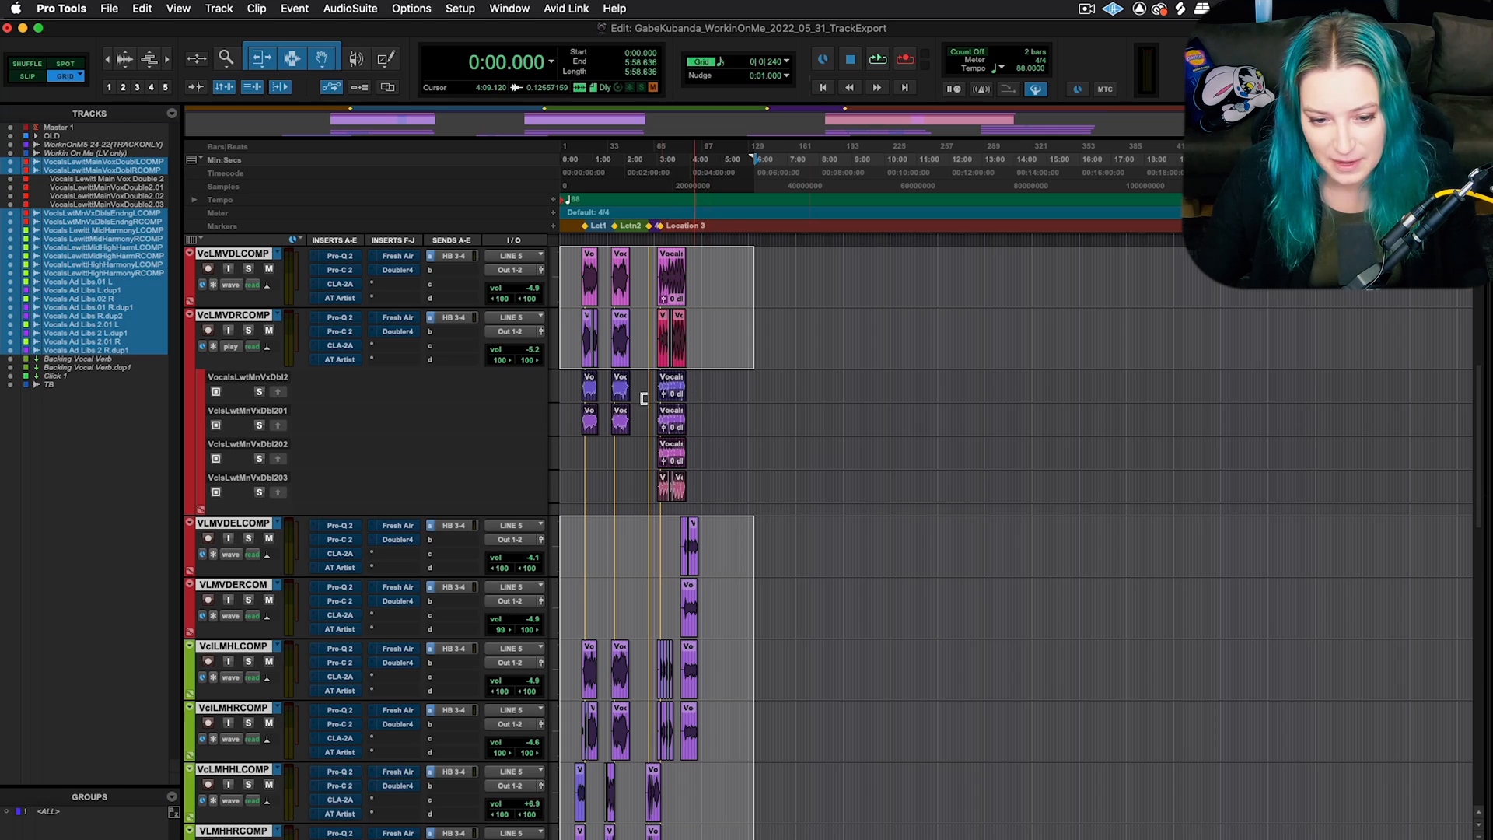
left_click(231, 346)
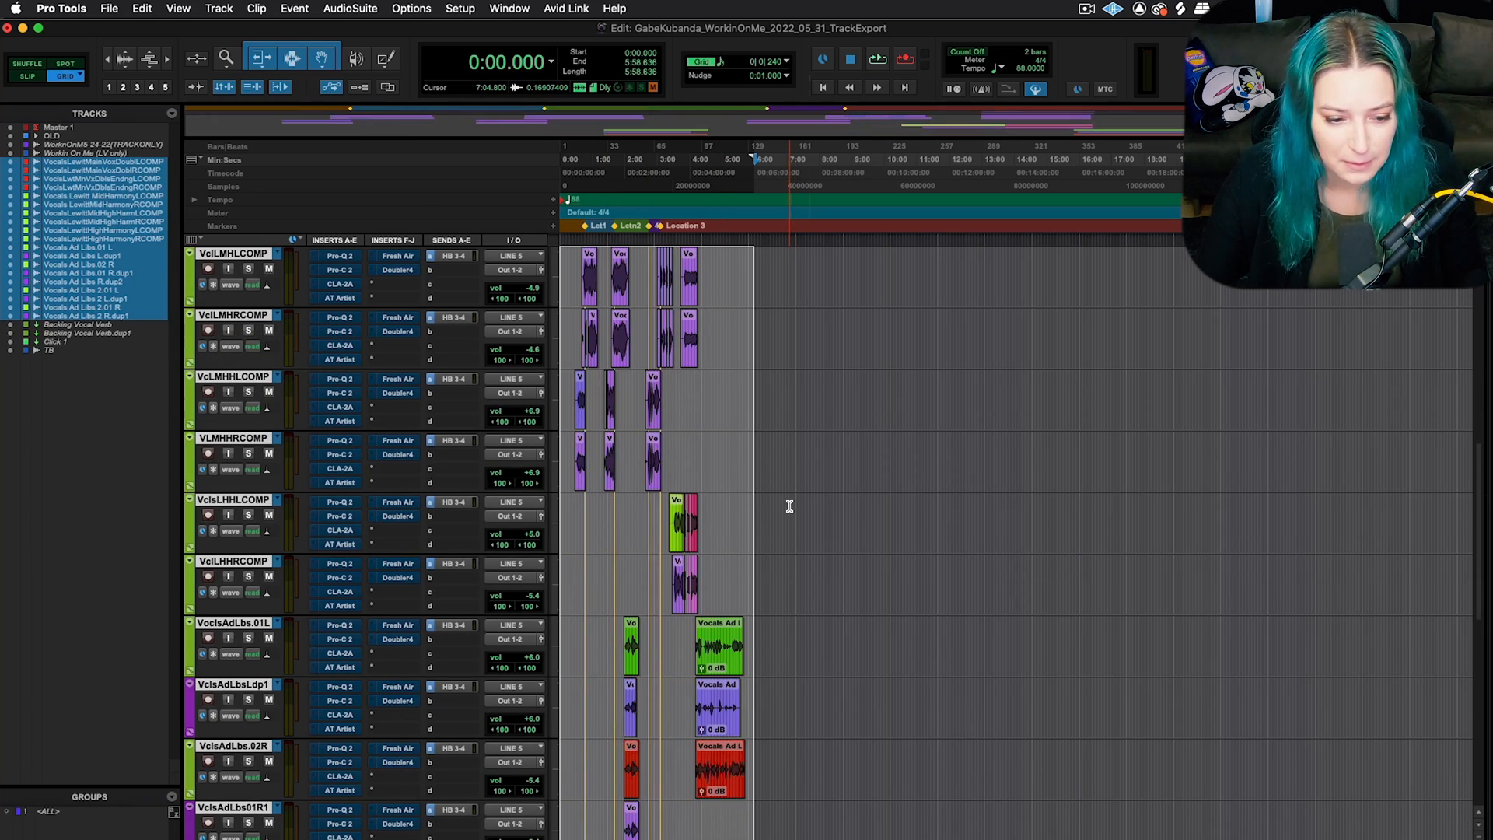
scroll("down", 3)
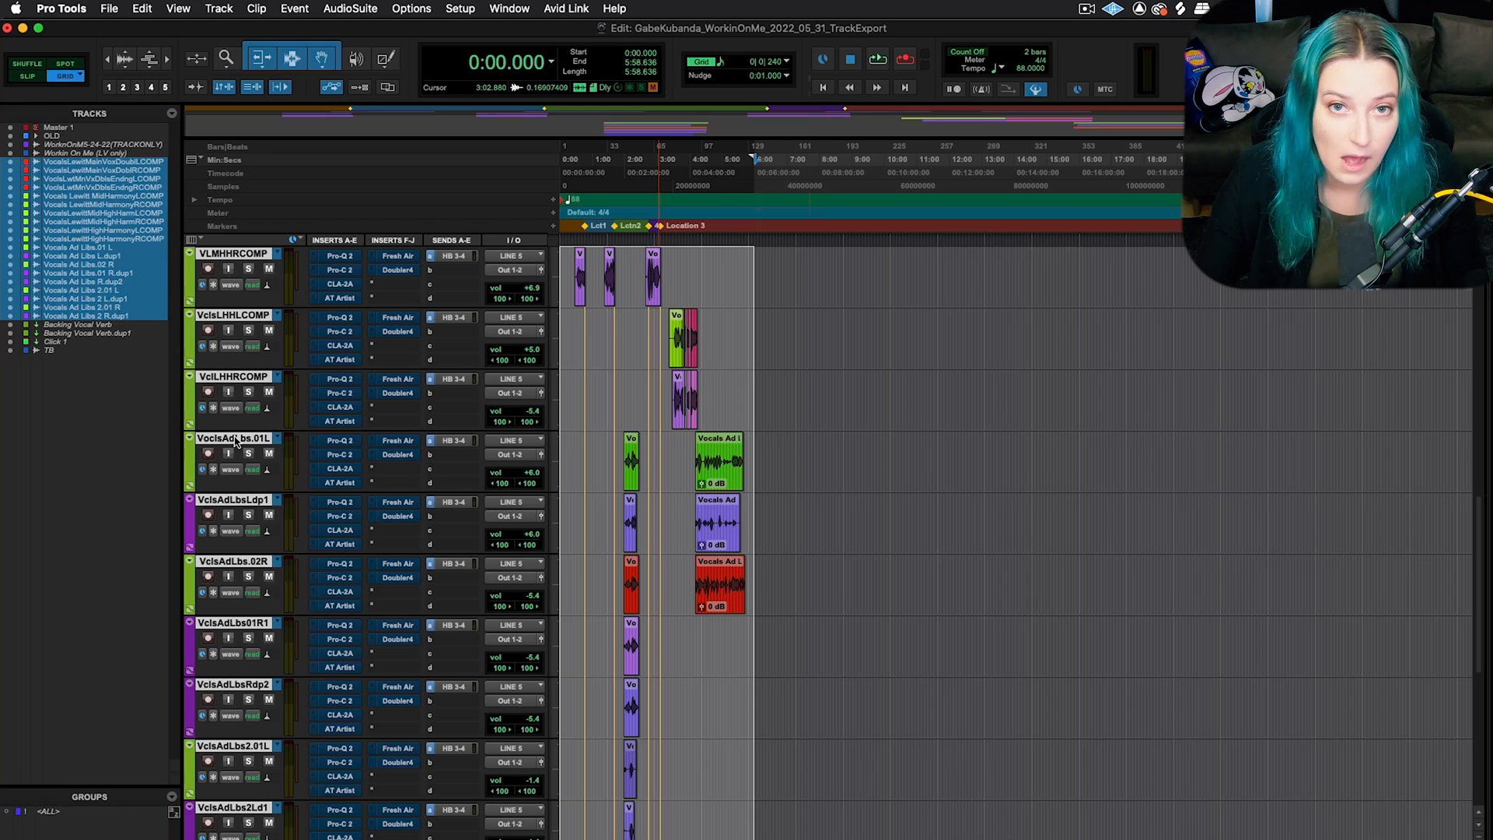
mouse_move(233, 438)
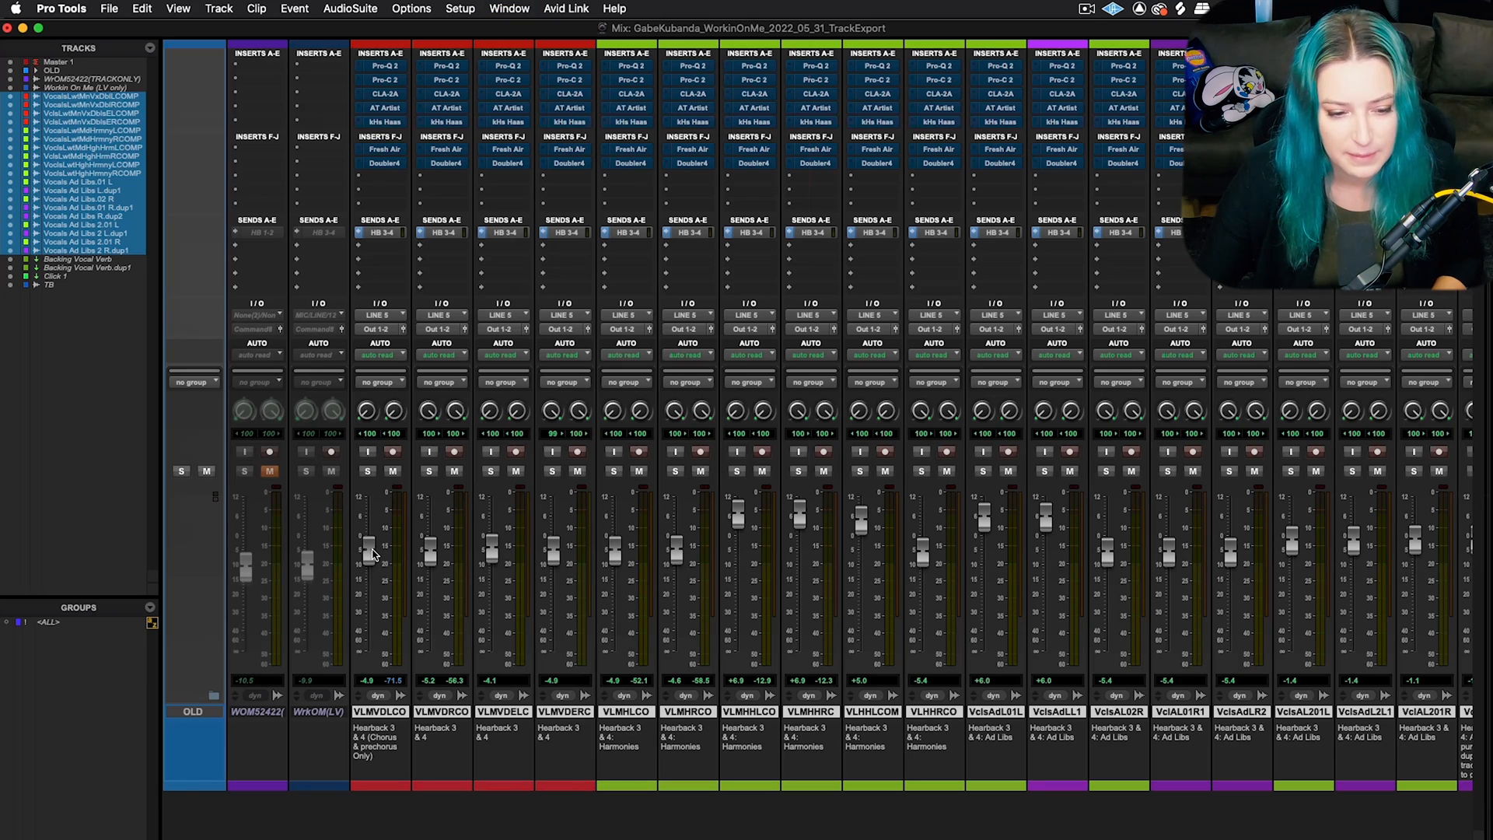
mouse_move(744, 524)
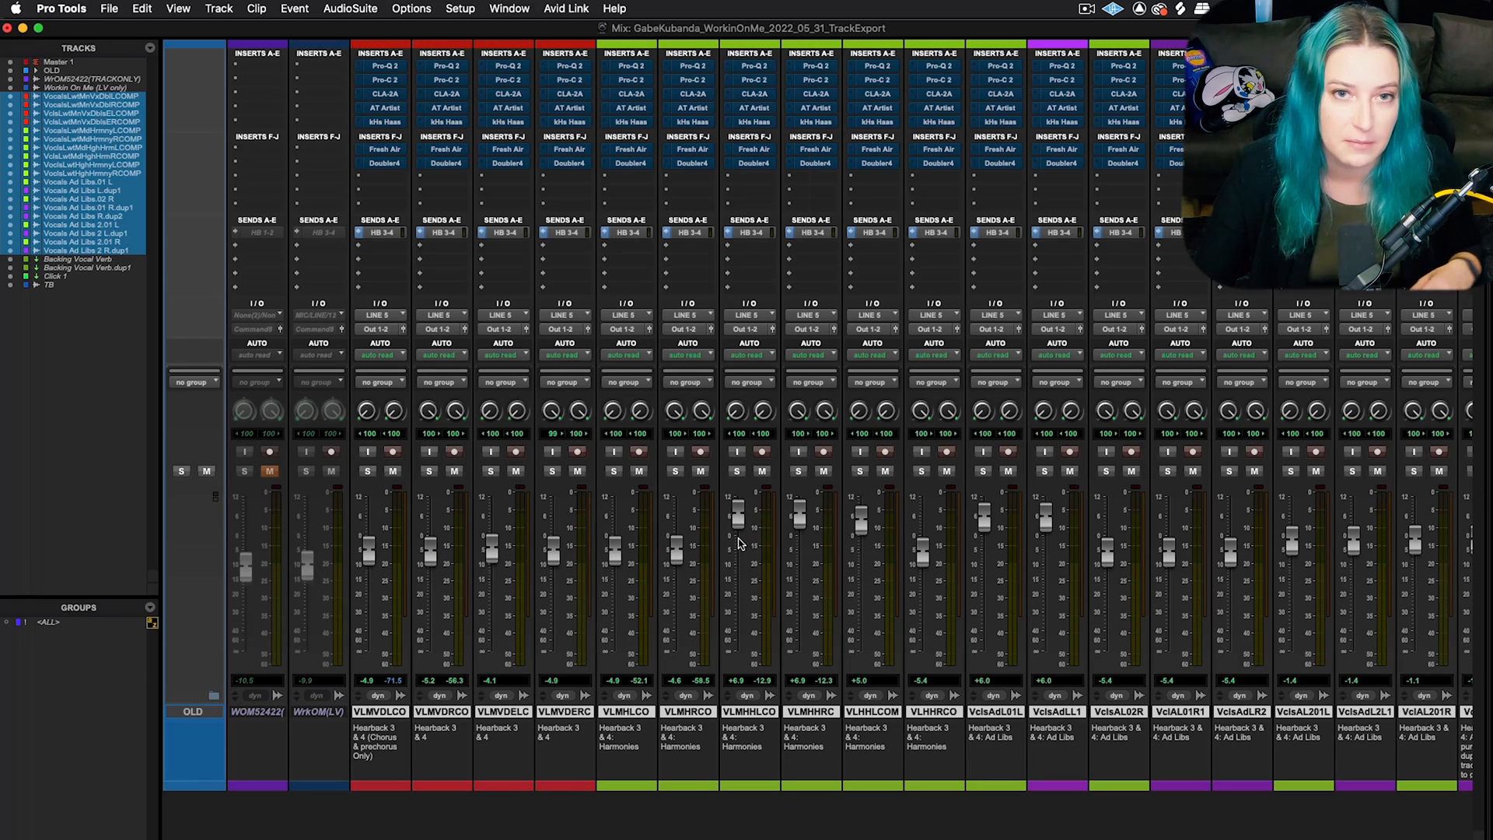
mouse_move(736, 541)
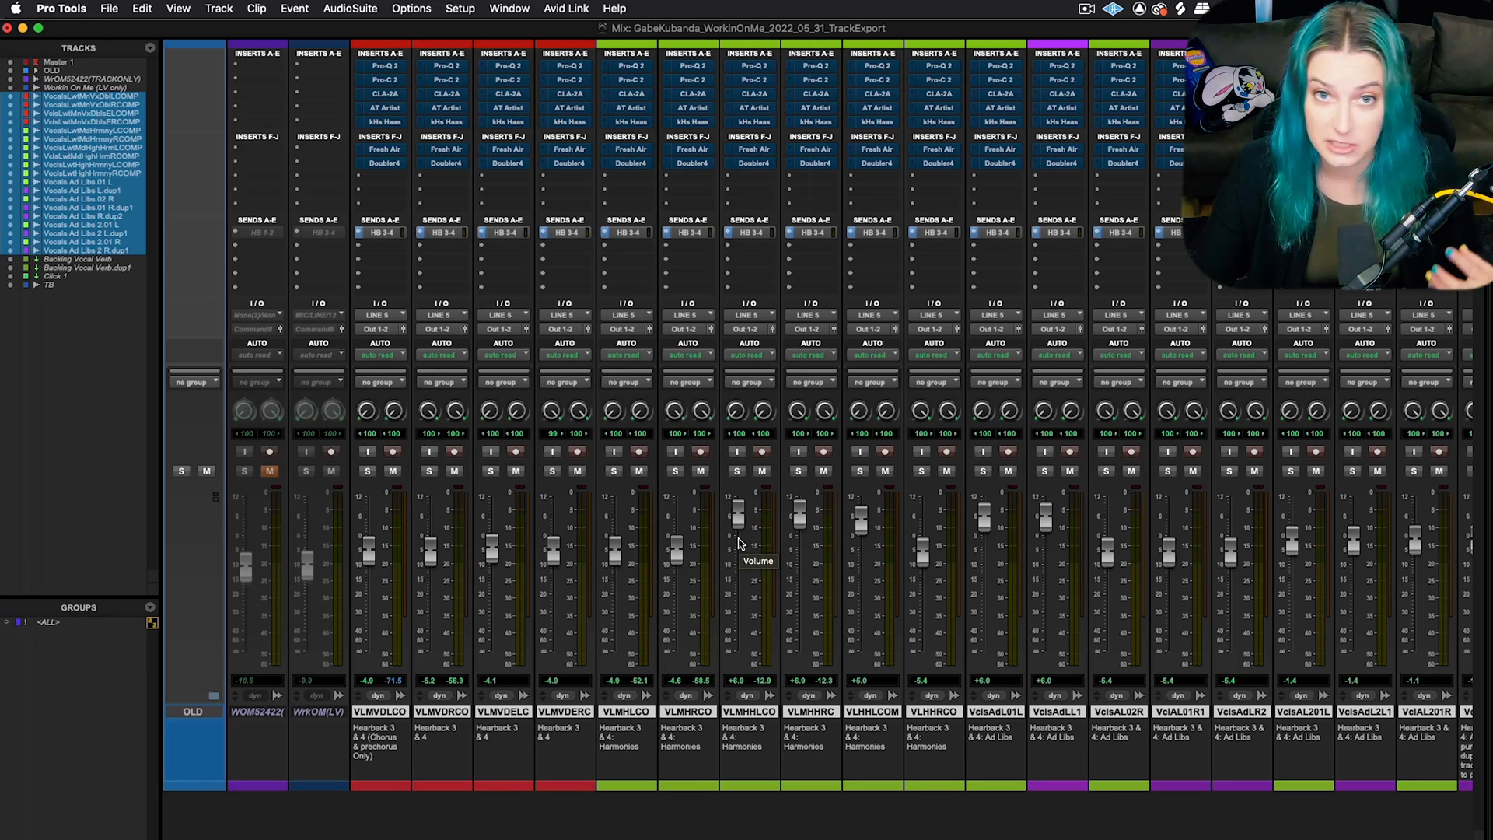
mouse_move(626, 525)
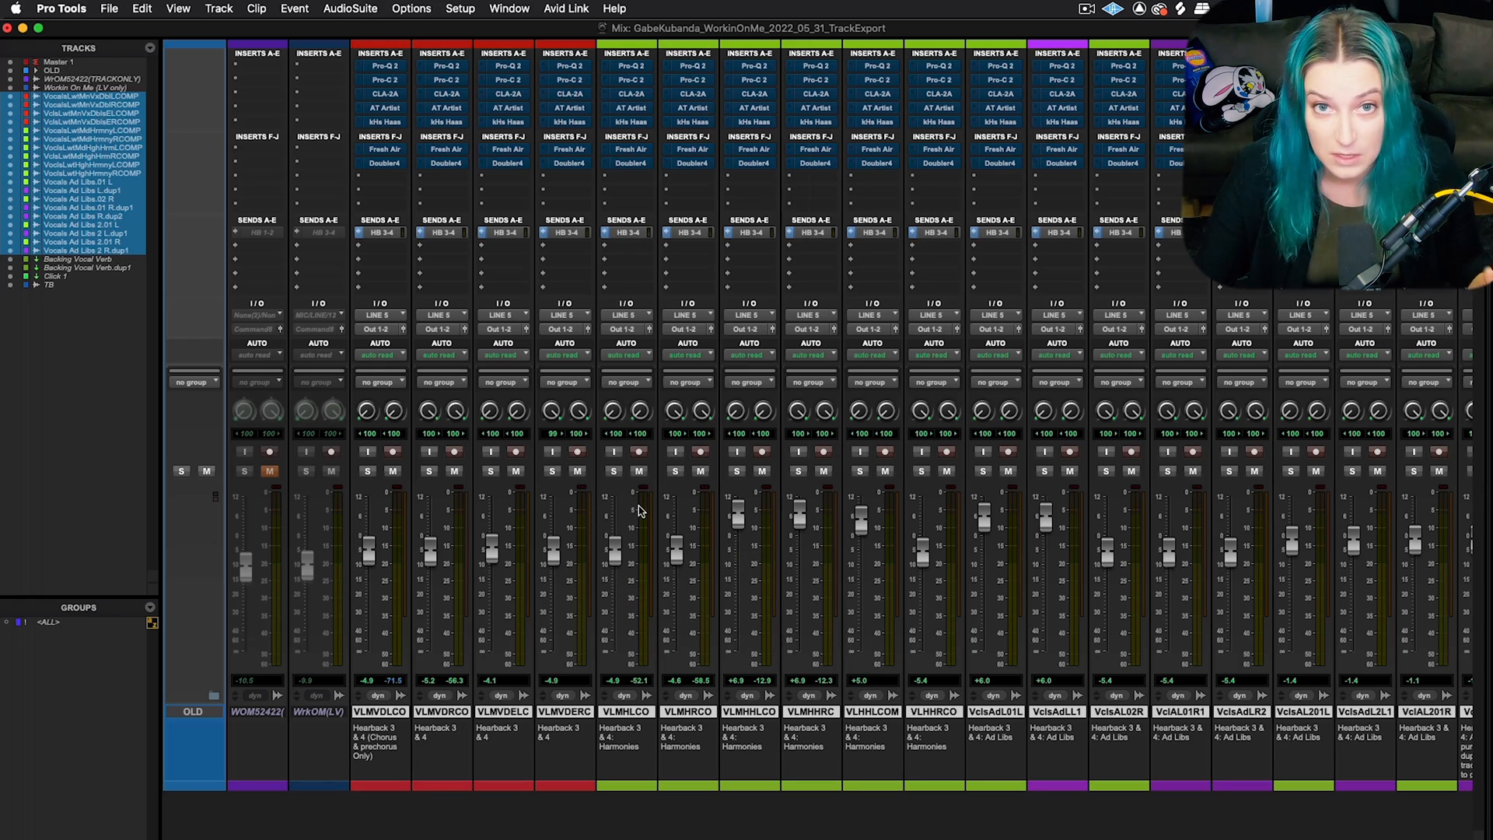
mouse_move(370, 558)
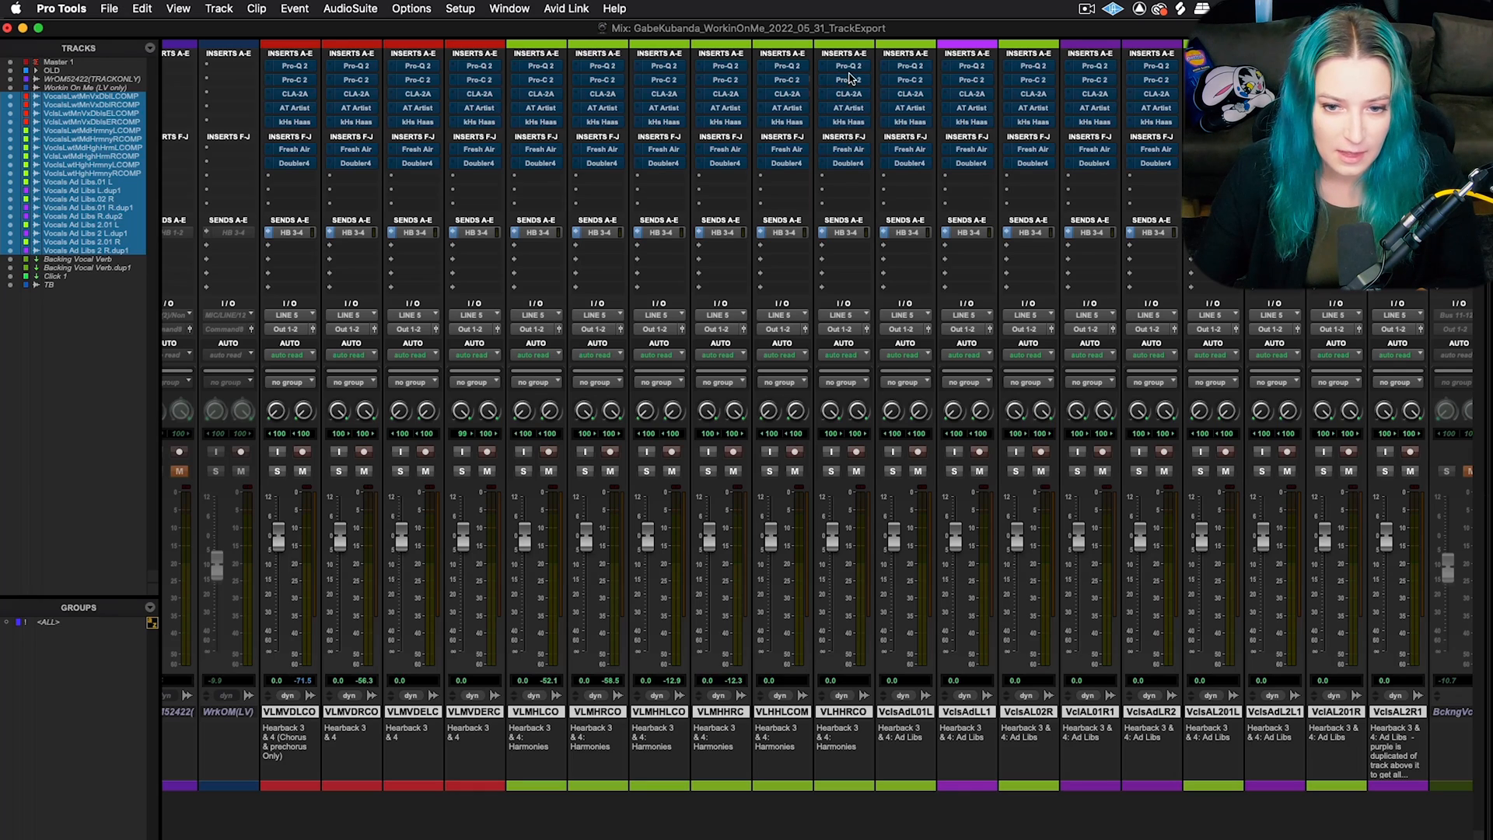
mouse_move(848, 122)
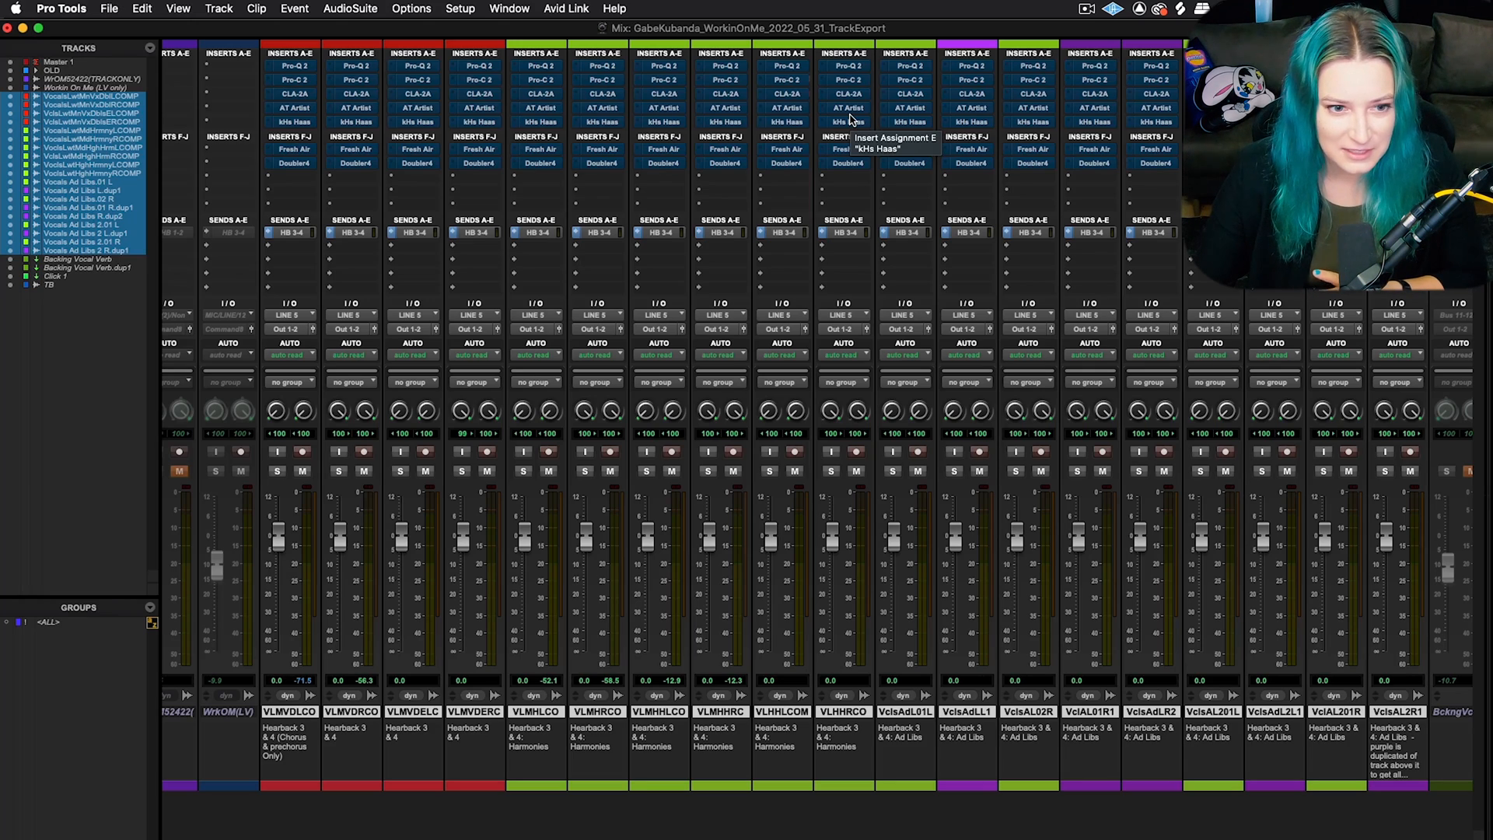
mouse_move(874, 116)
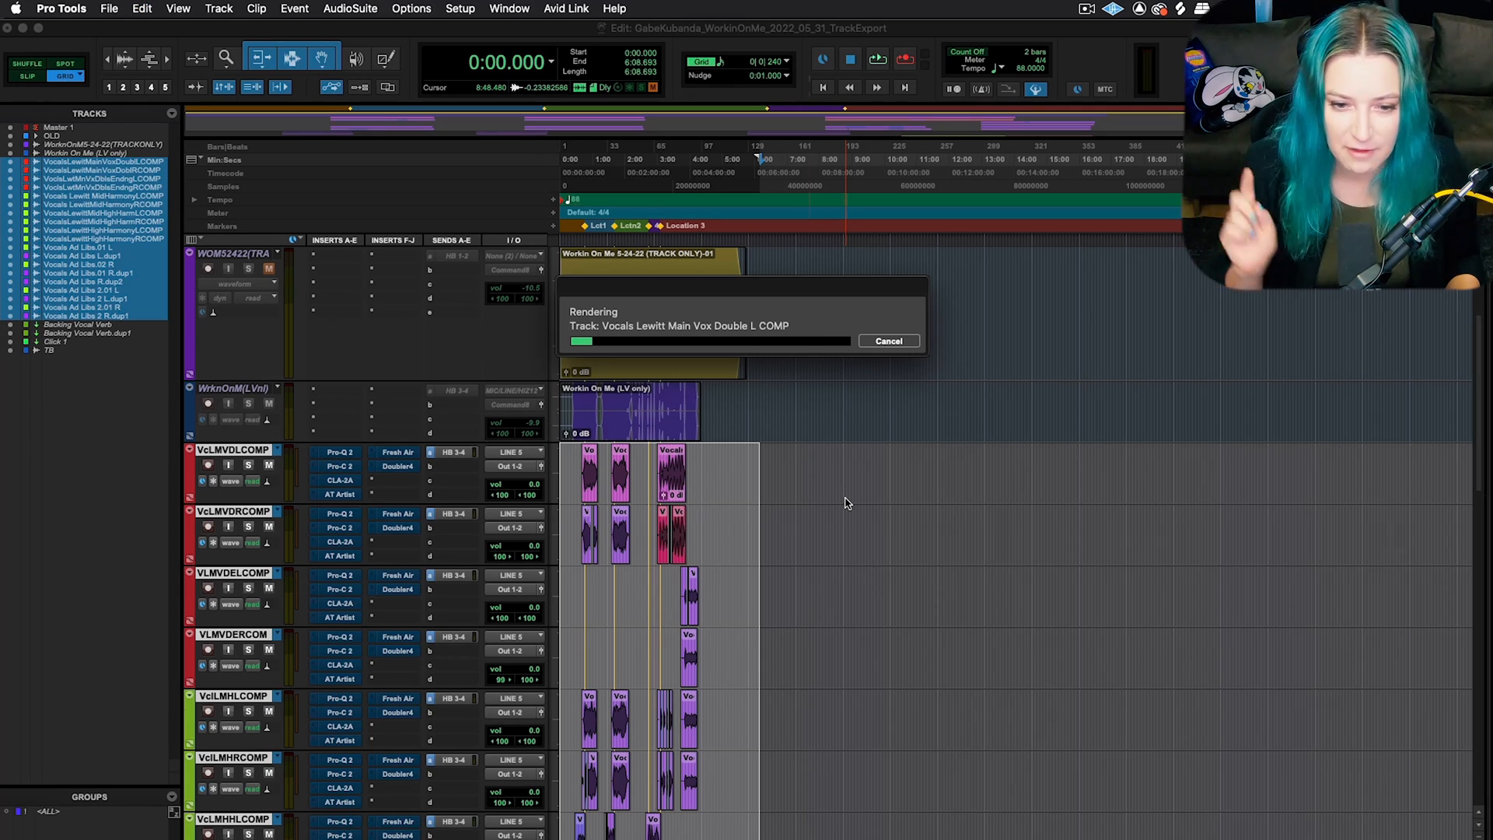
mouse_move(824, 431)
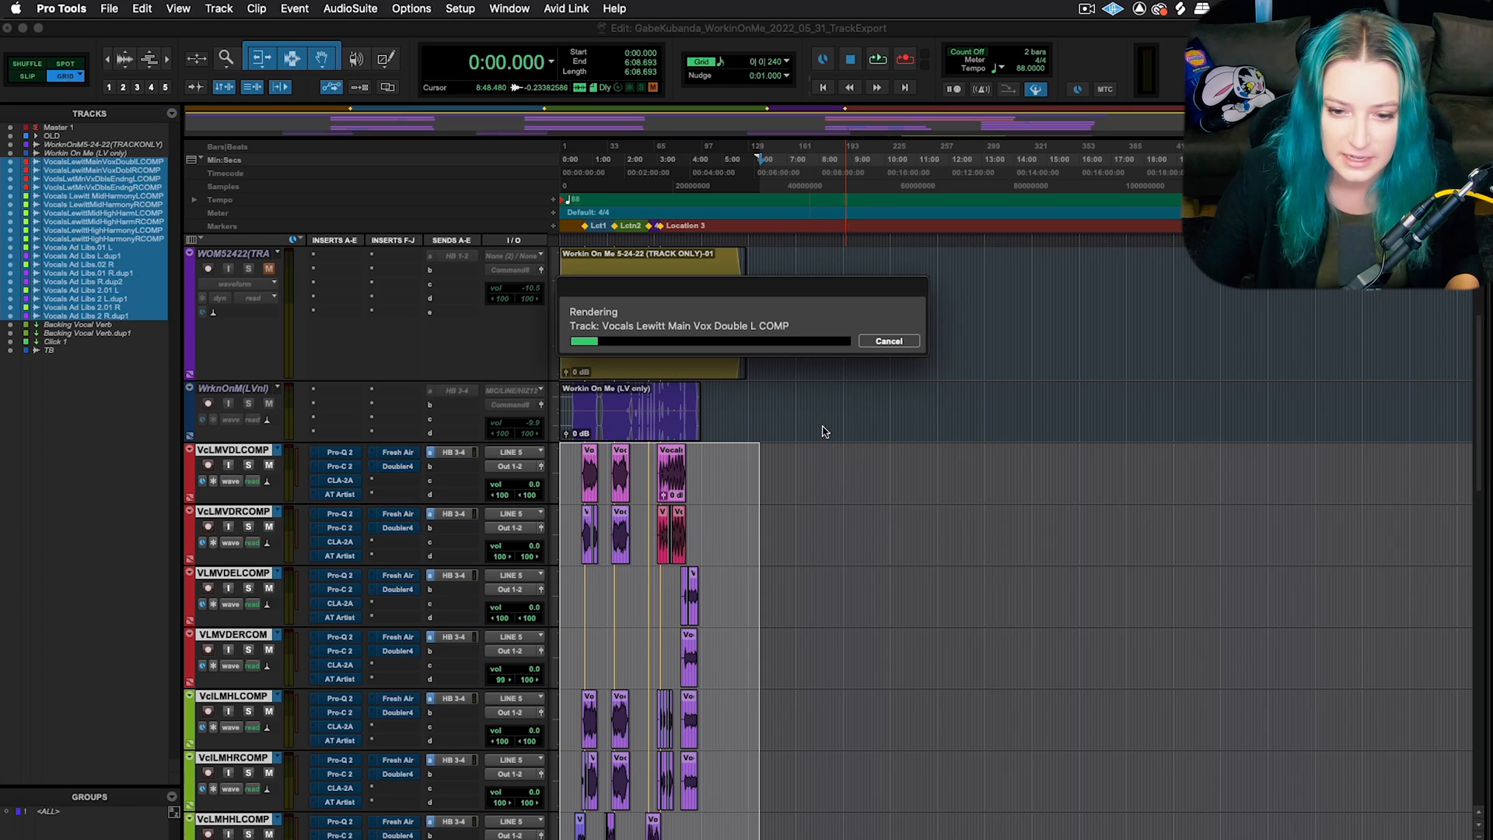
mouse_move(874, 346)
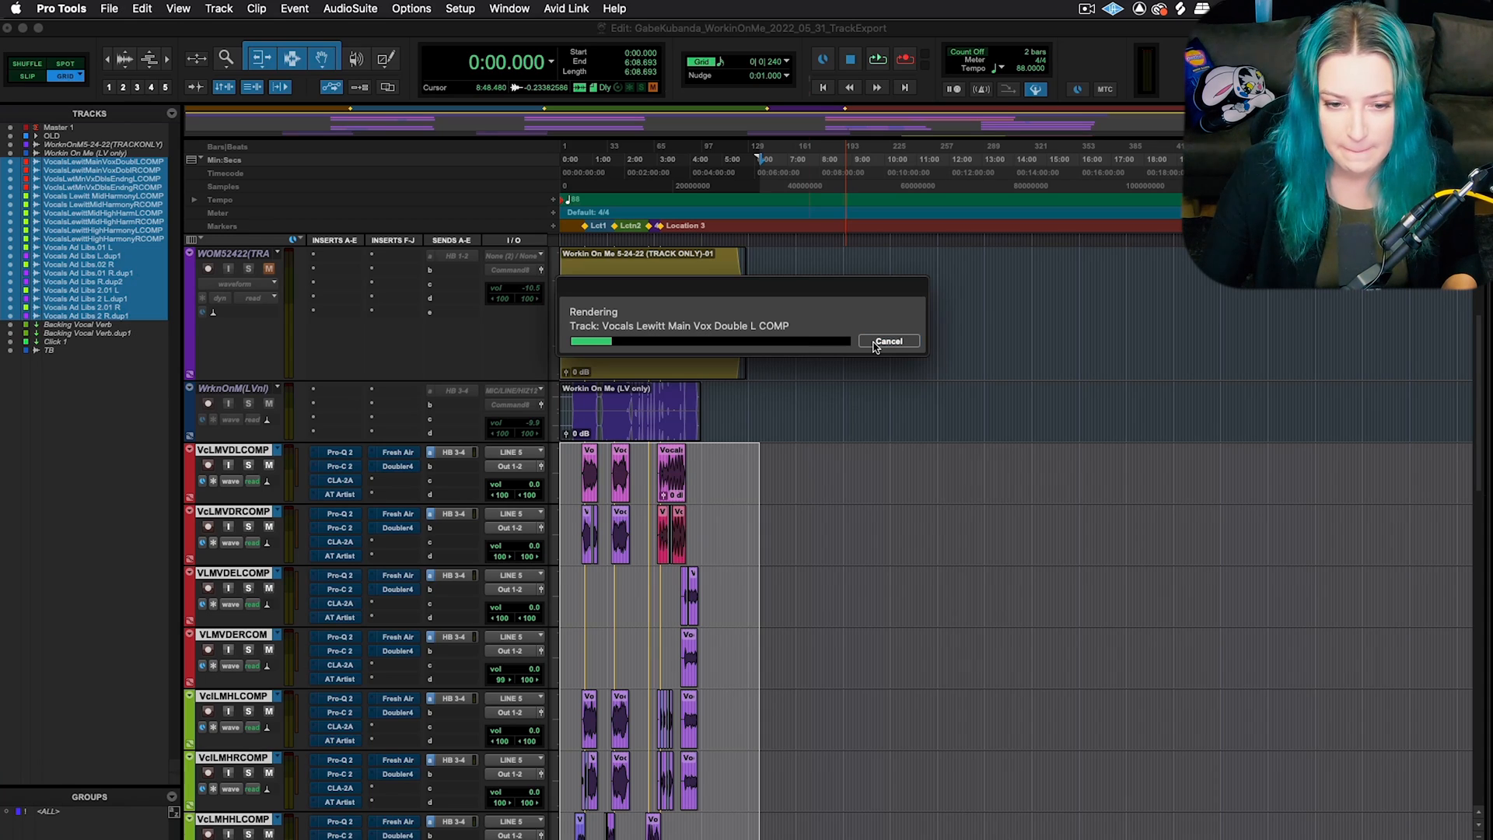
- Consolidate the selected vocal clips into single full-length clips via Edit > Consolidate Clip
left_click(888, 341)
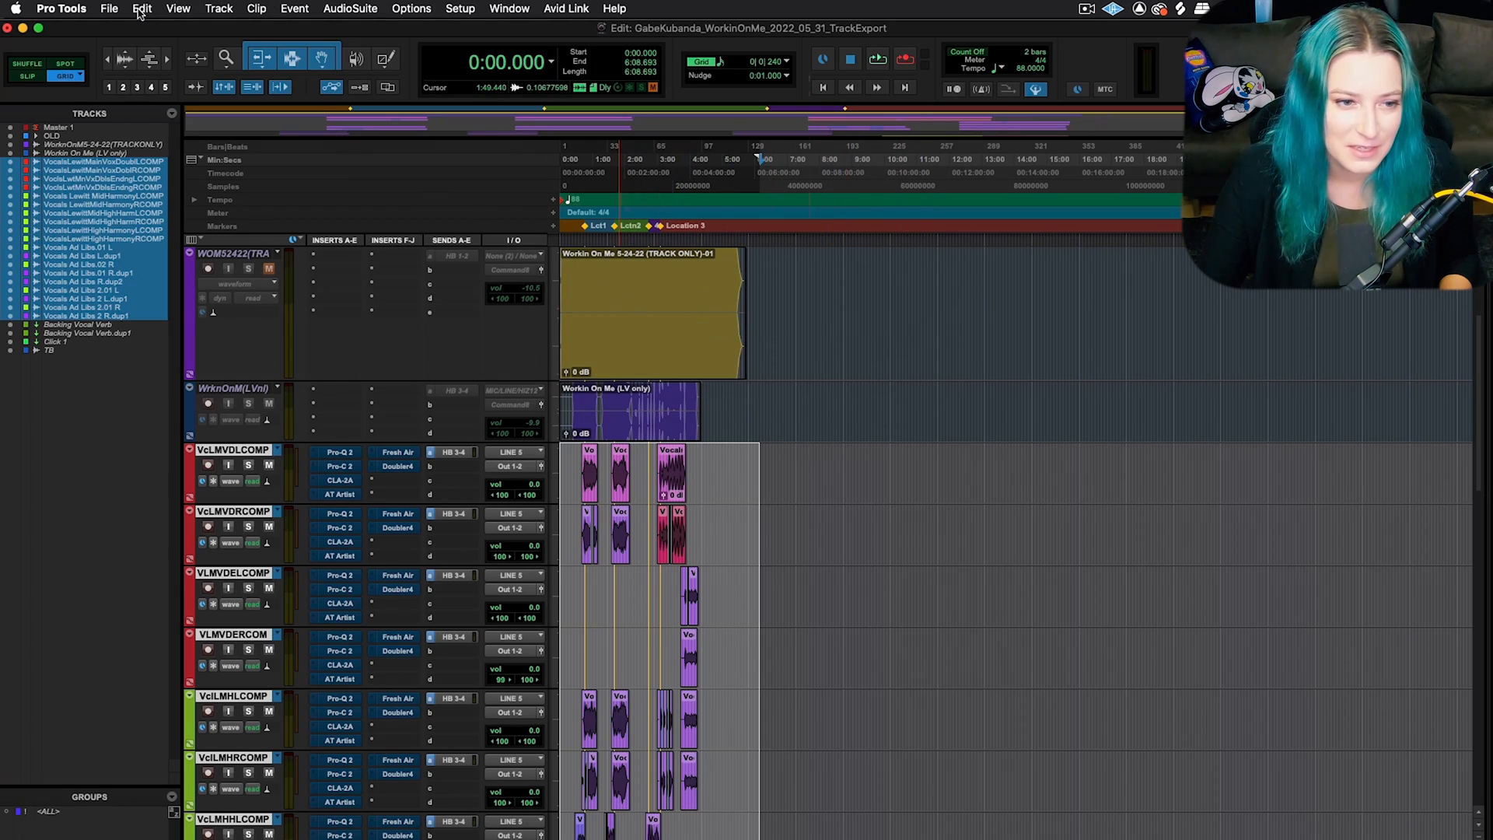
left_click(141, 9)
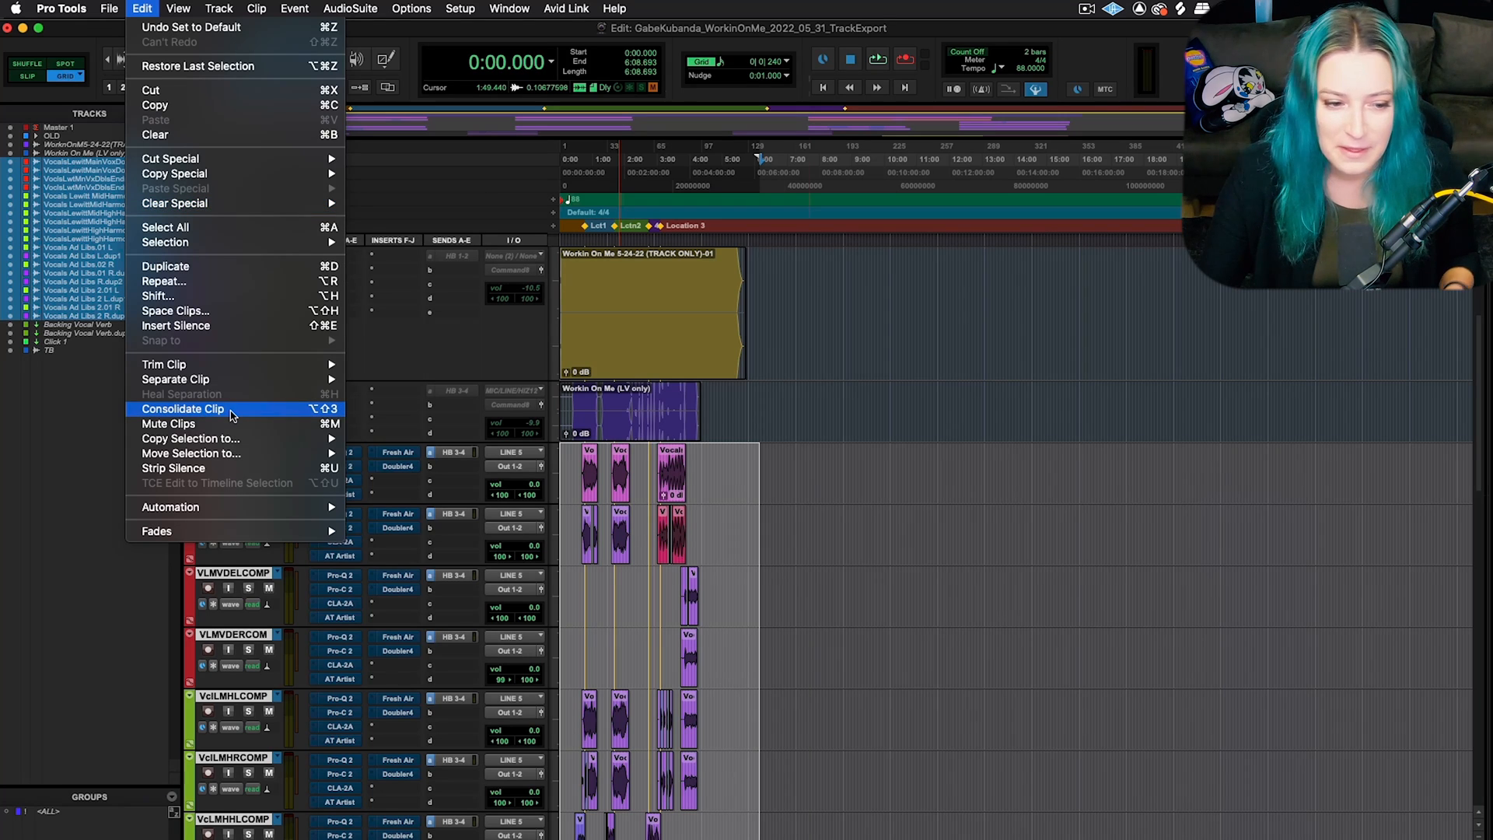
left_click(182, 409)
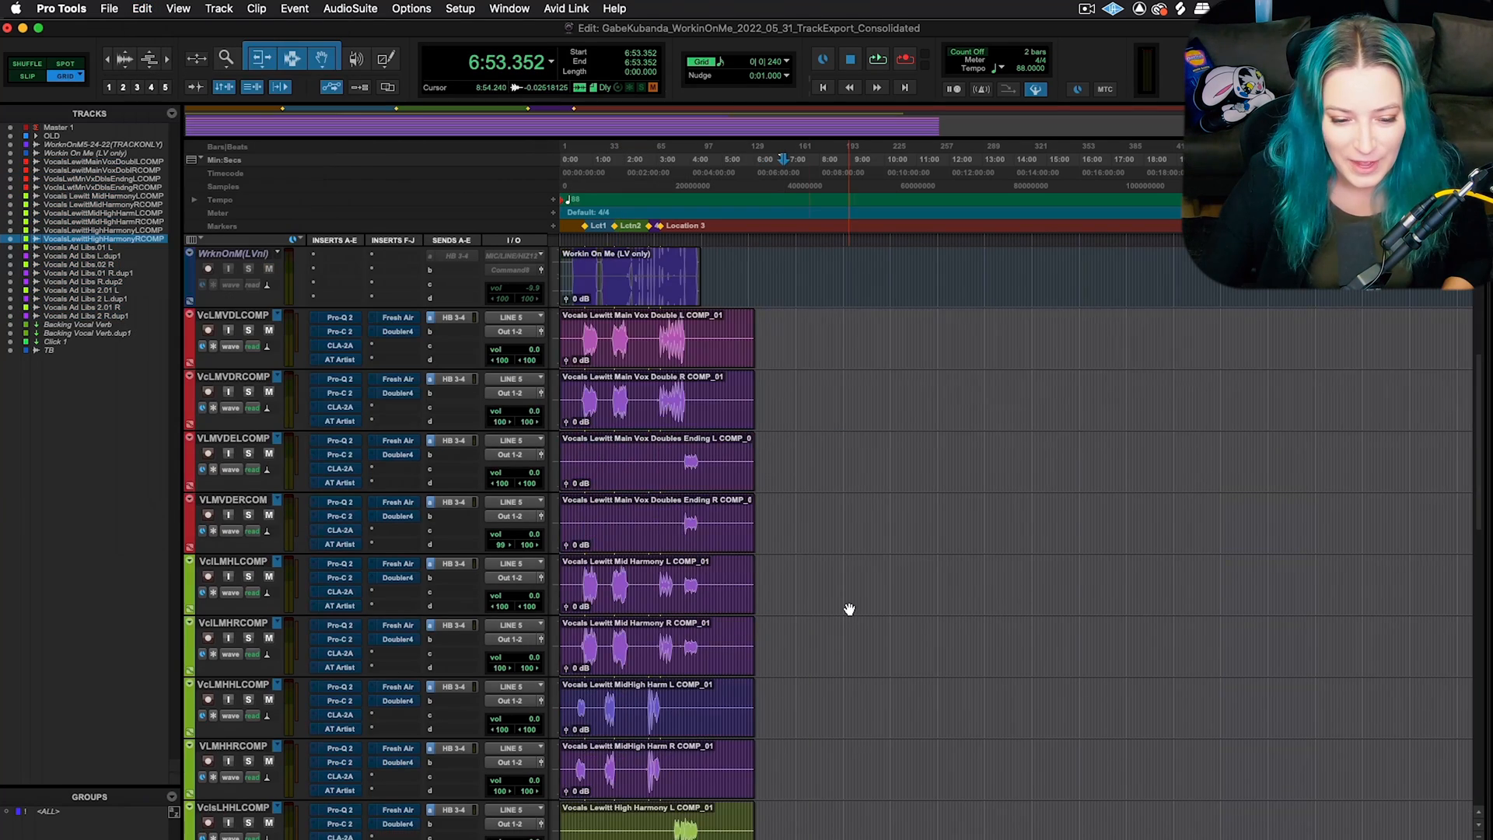
- Scroll through the consolidated vocal tracks ahead of exporting them
scroll("down", 3)
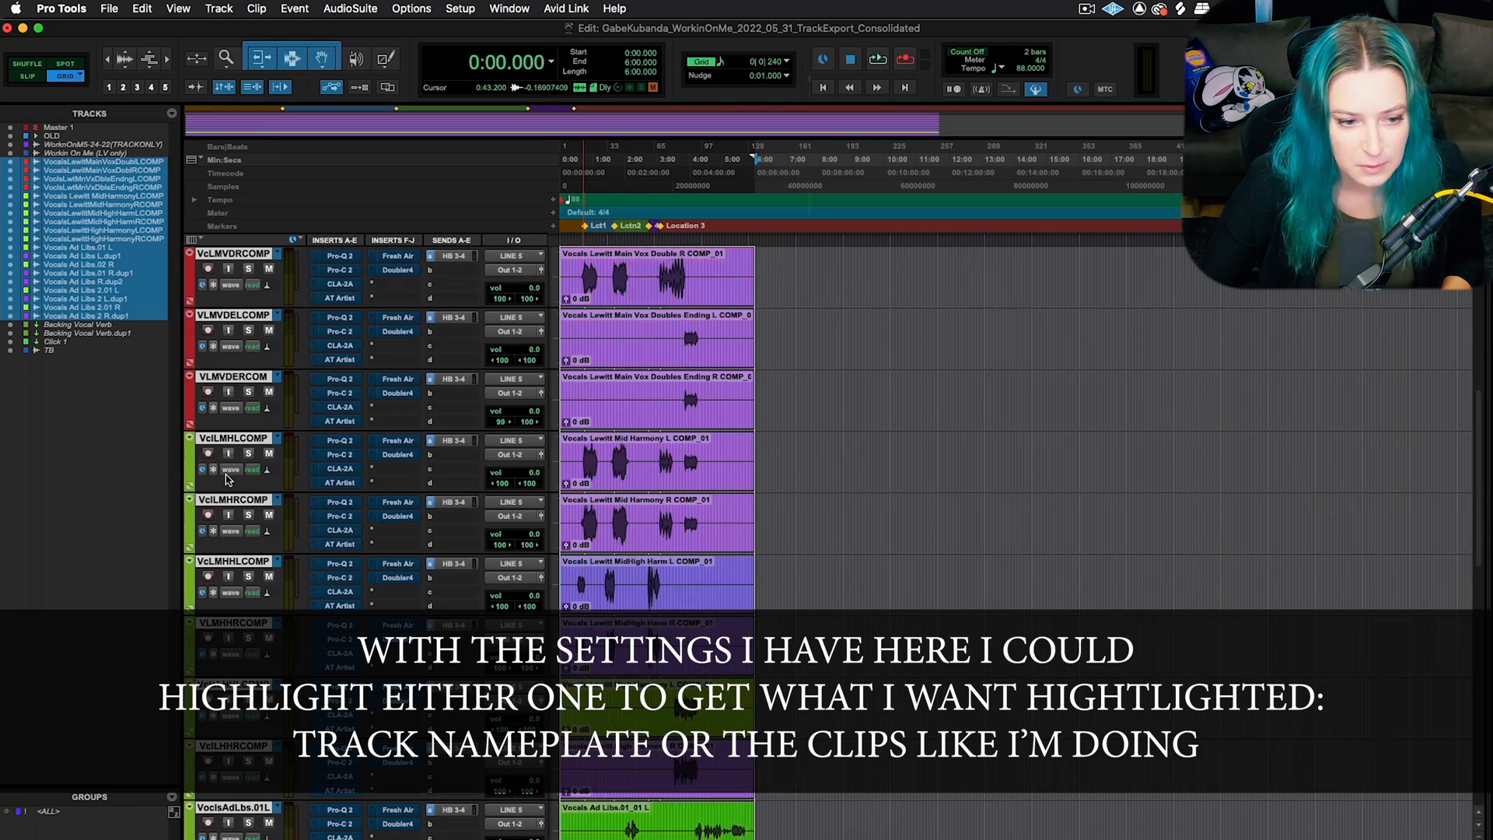
scroll("down", 3)
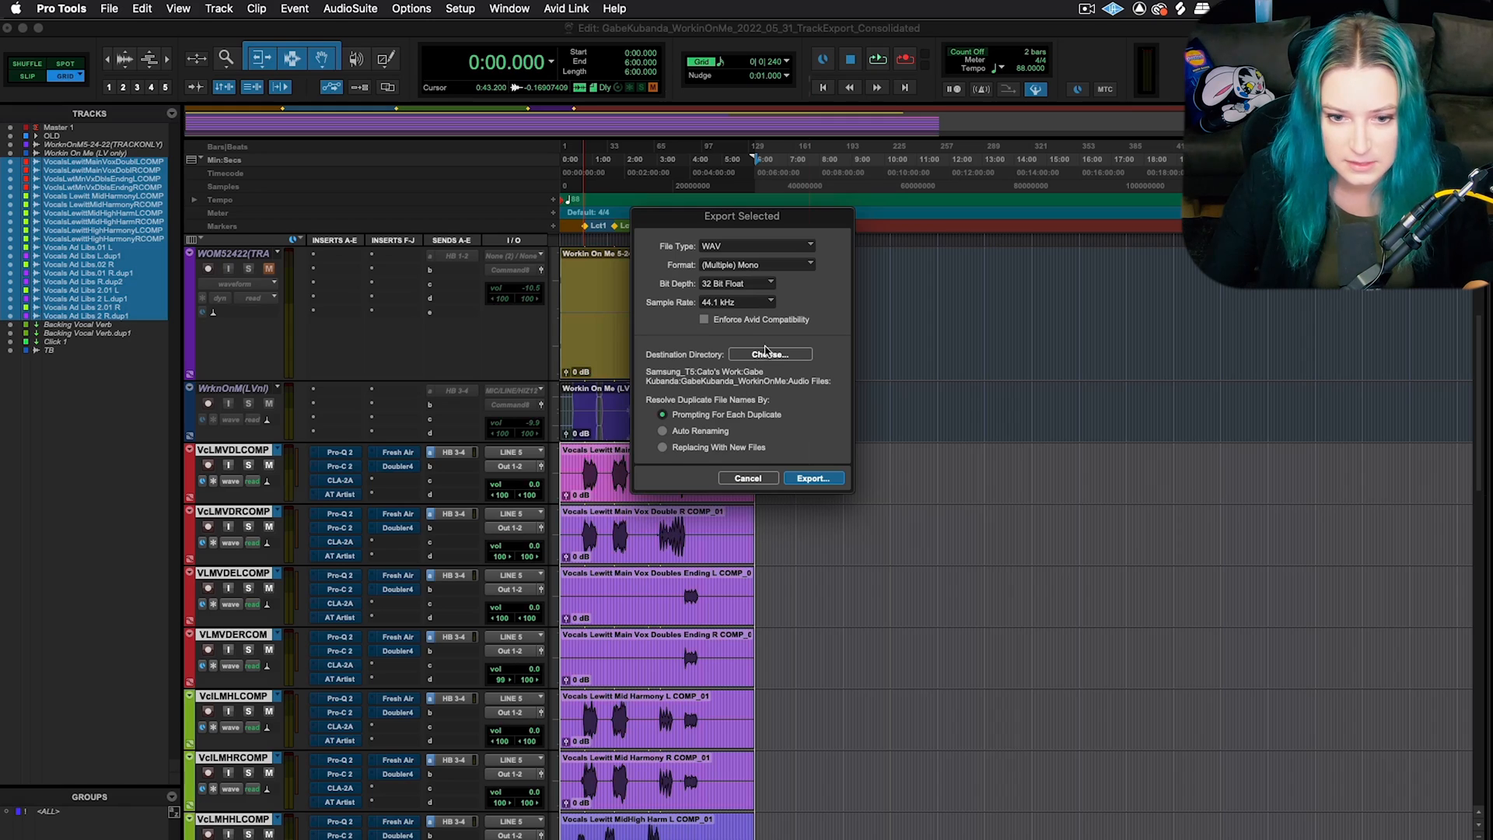
left_click(758, 264)
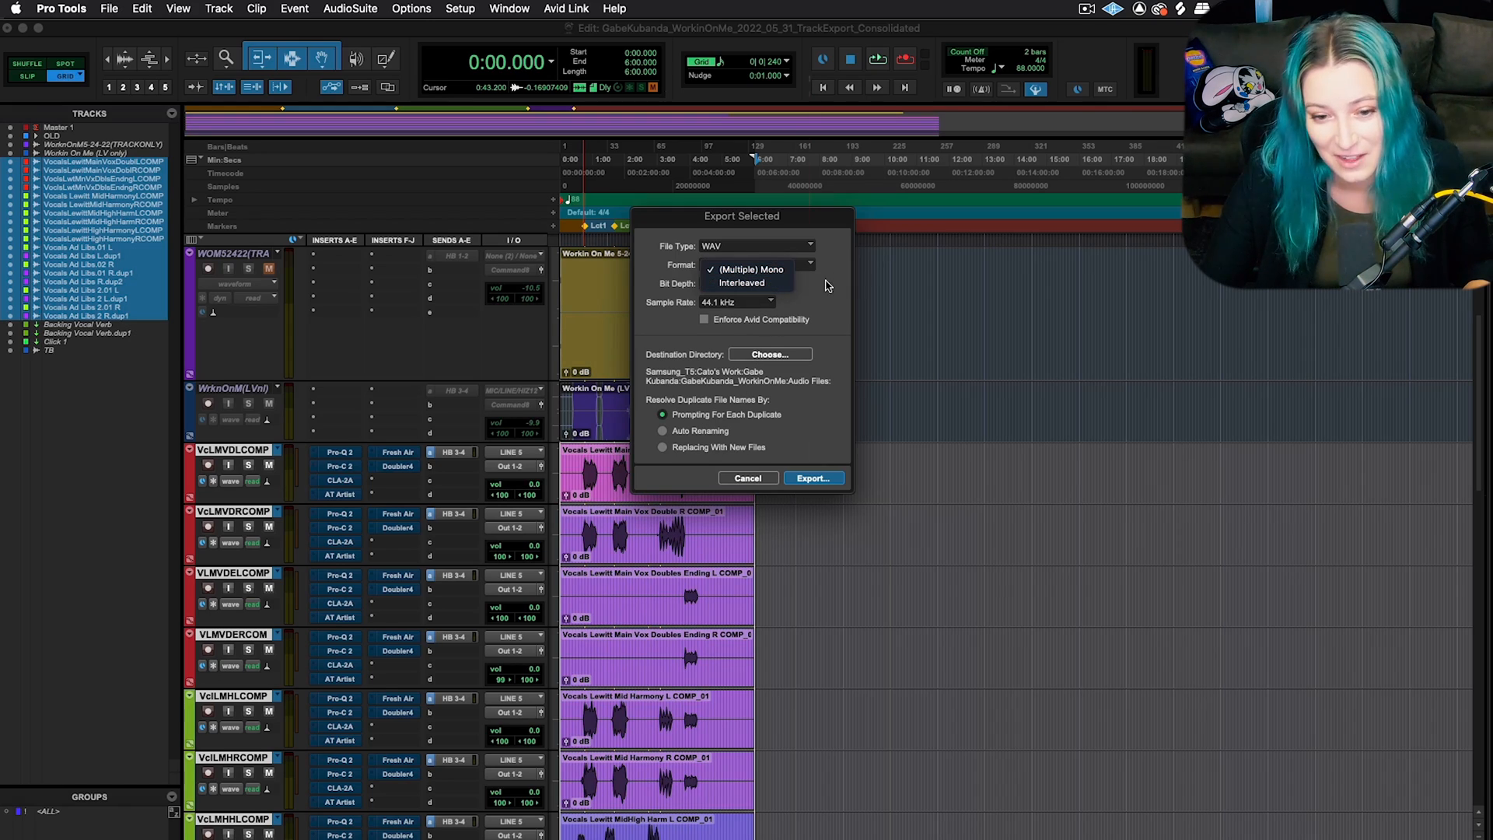
left_click(748, 269)
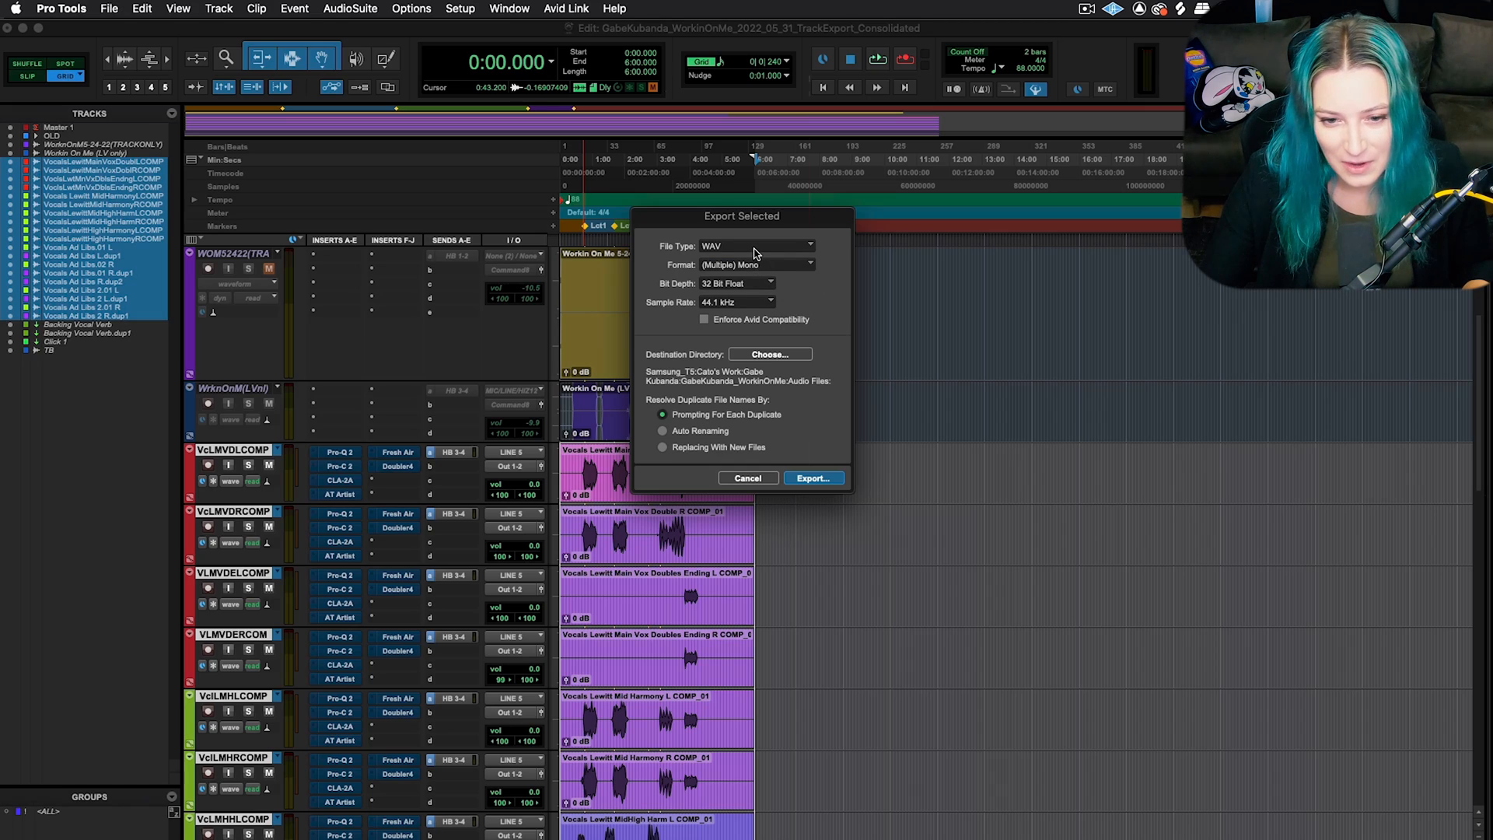
left_click(756, 246)
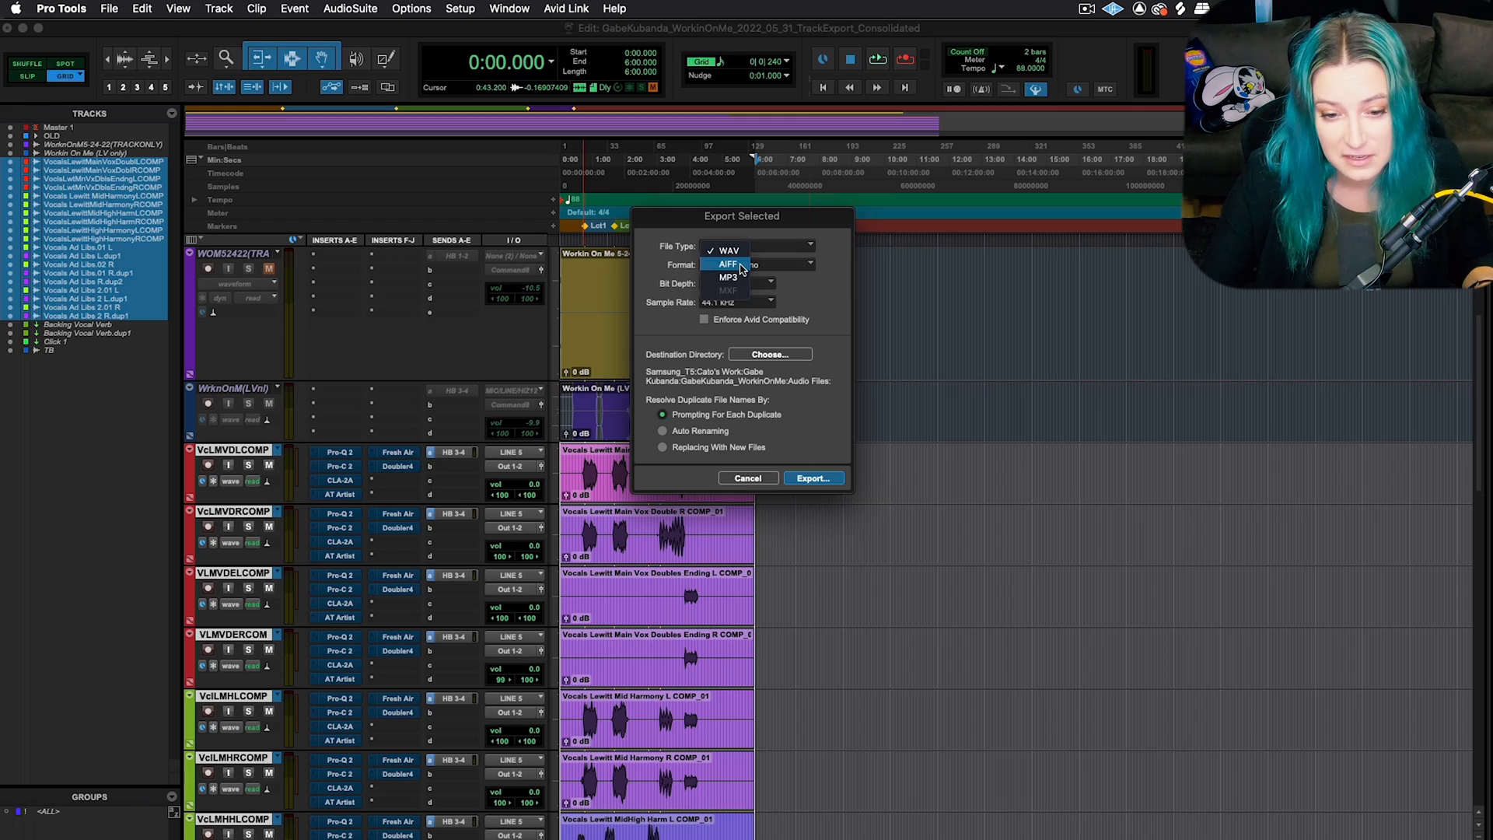
left_click(728, 251)
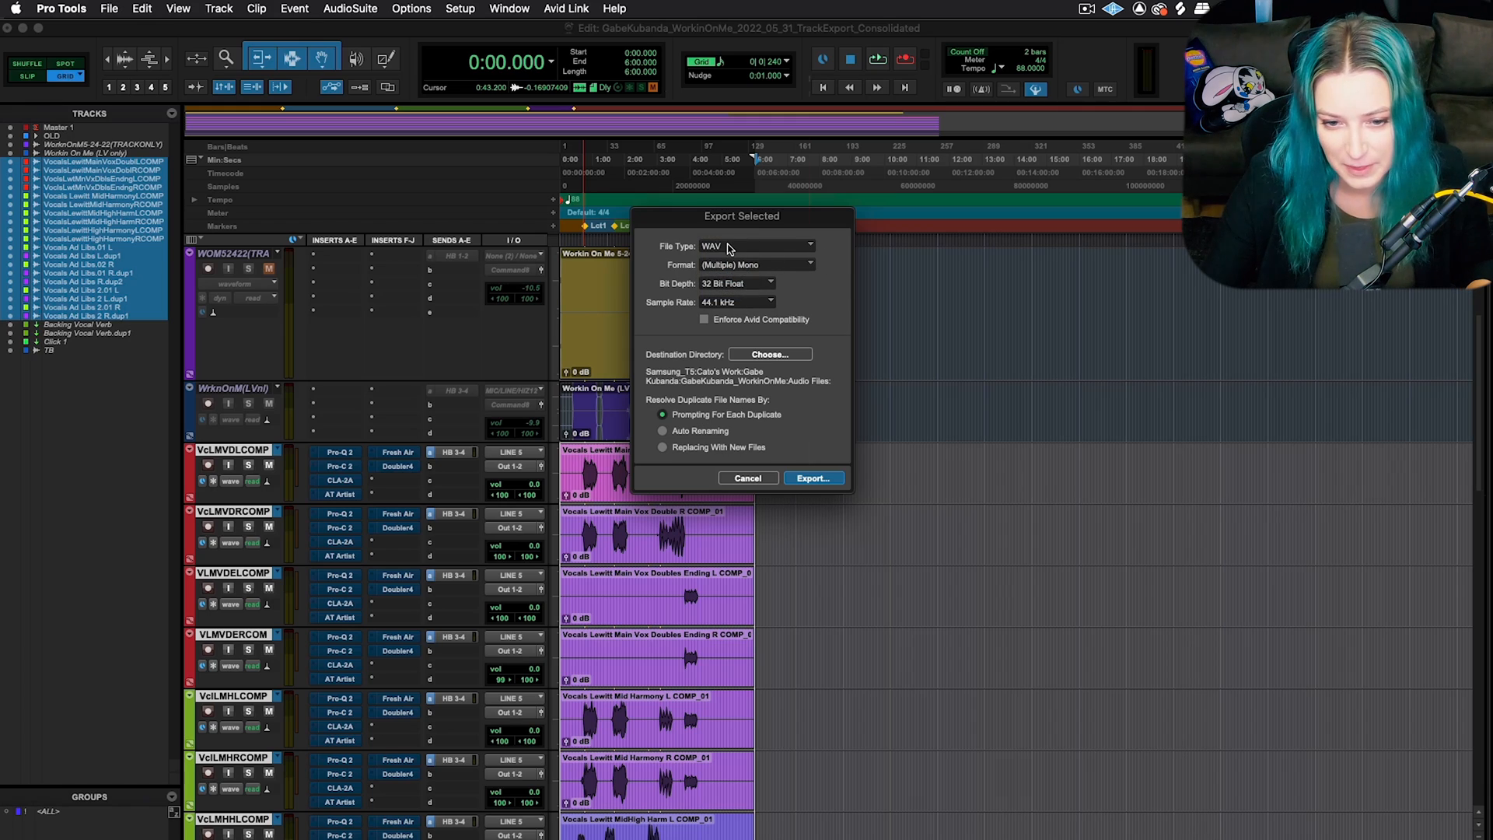
left_click(757, 246)
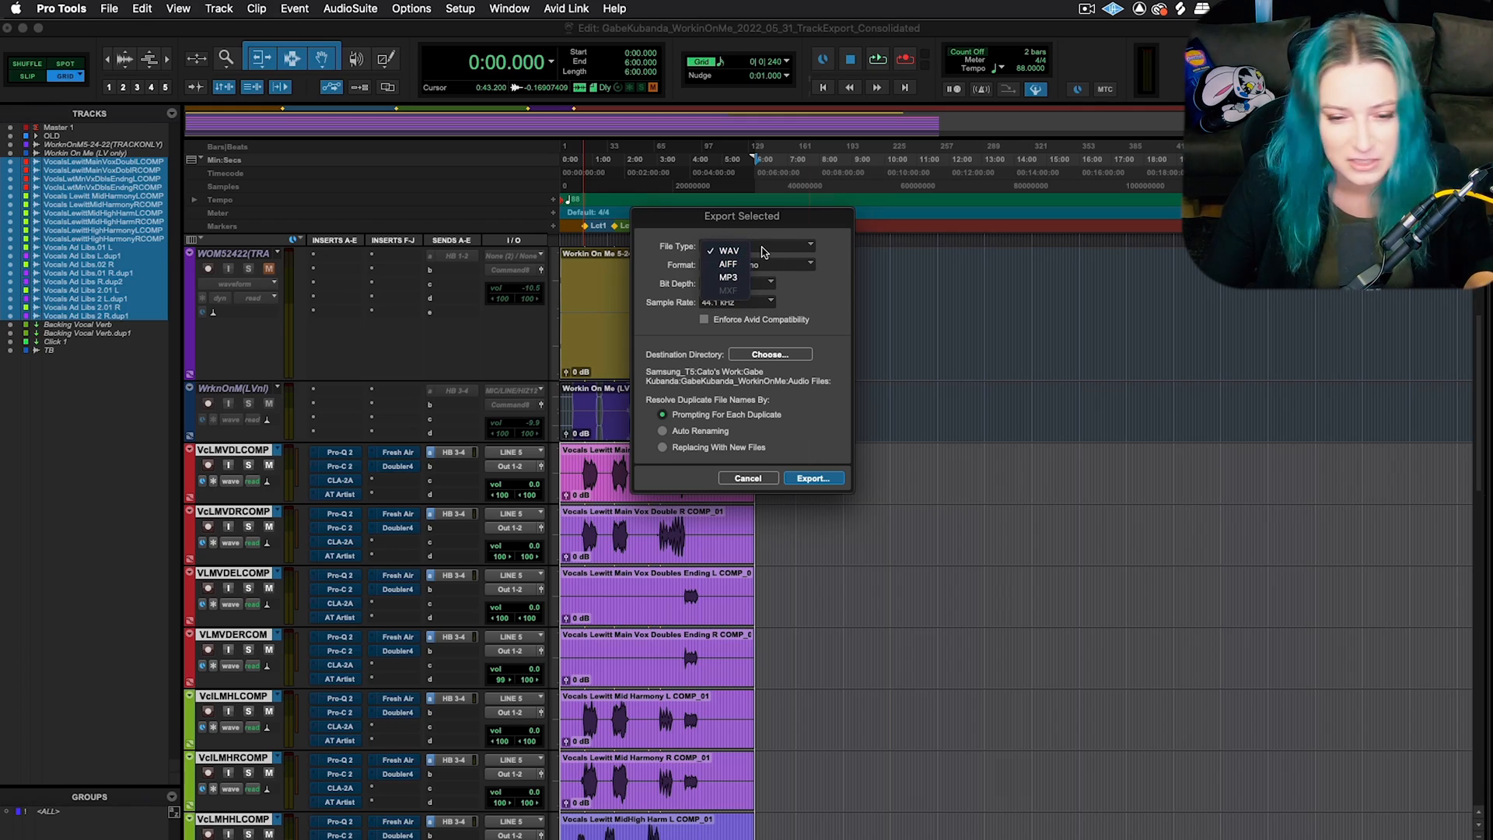
left_click(728, 251)
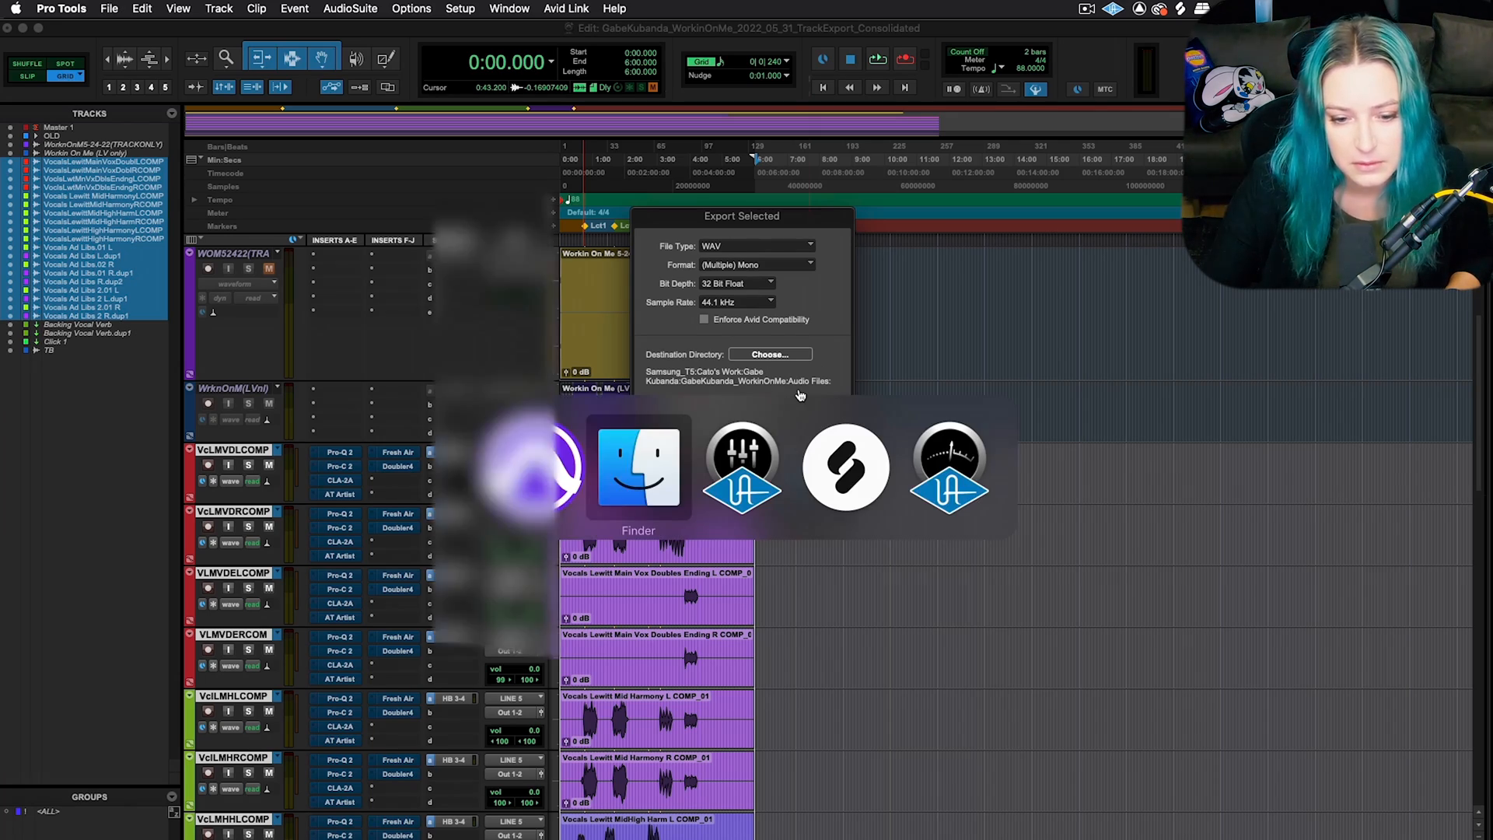
left_click(638, 467)
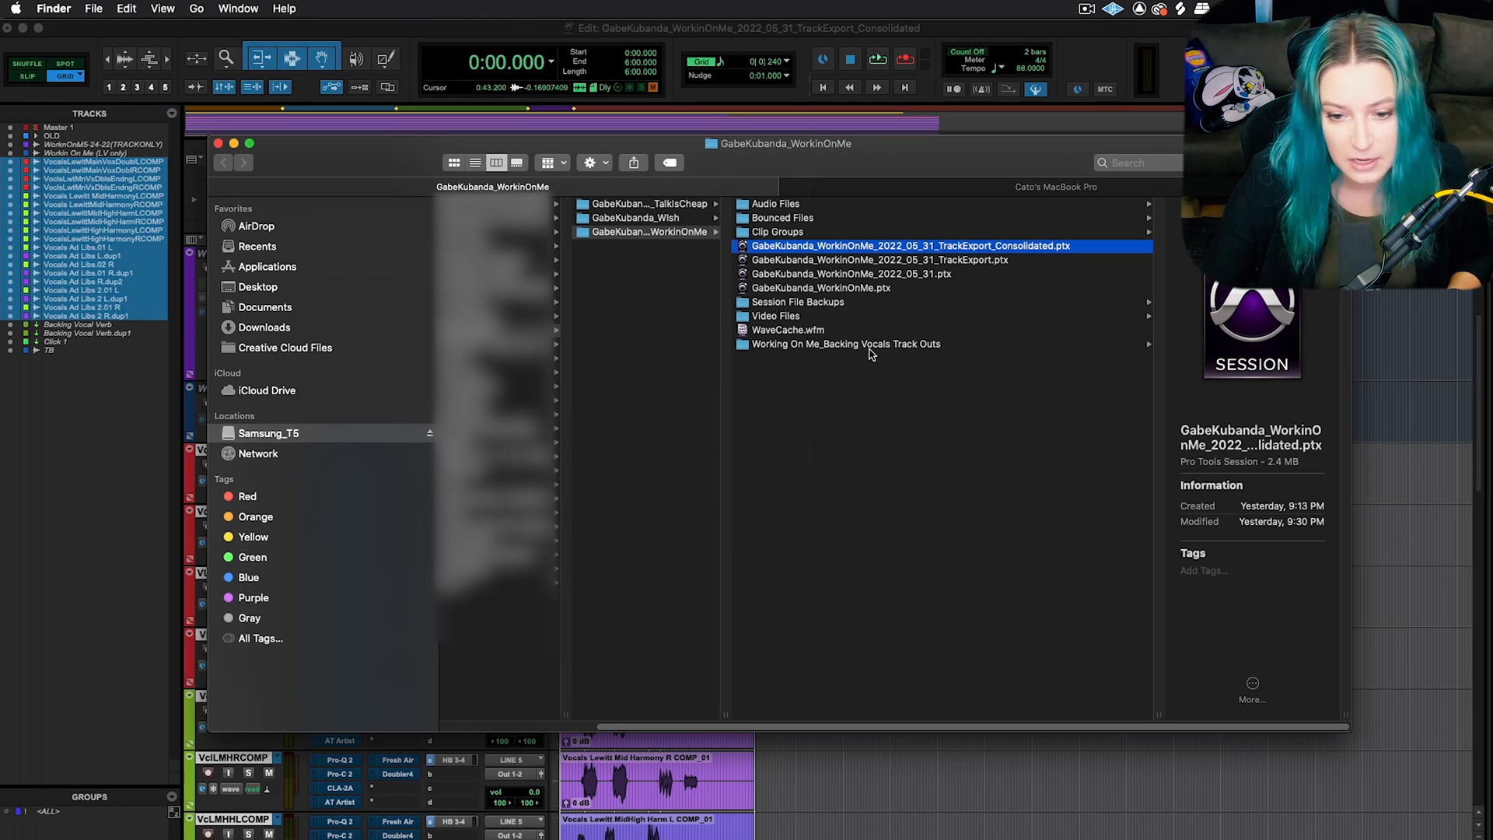
left_click(846, 344)
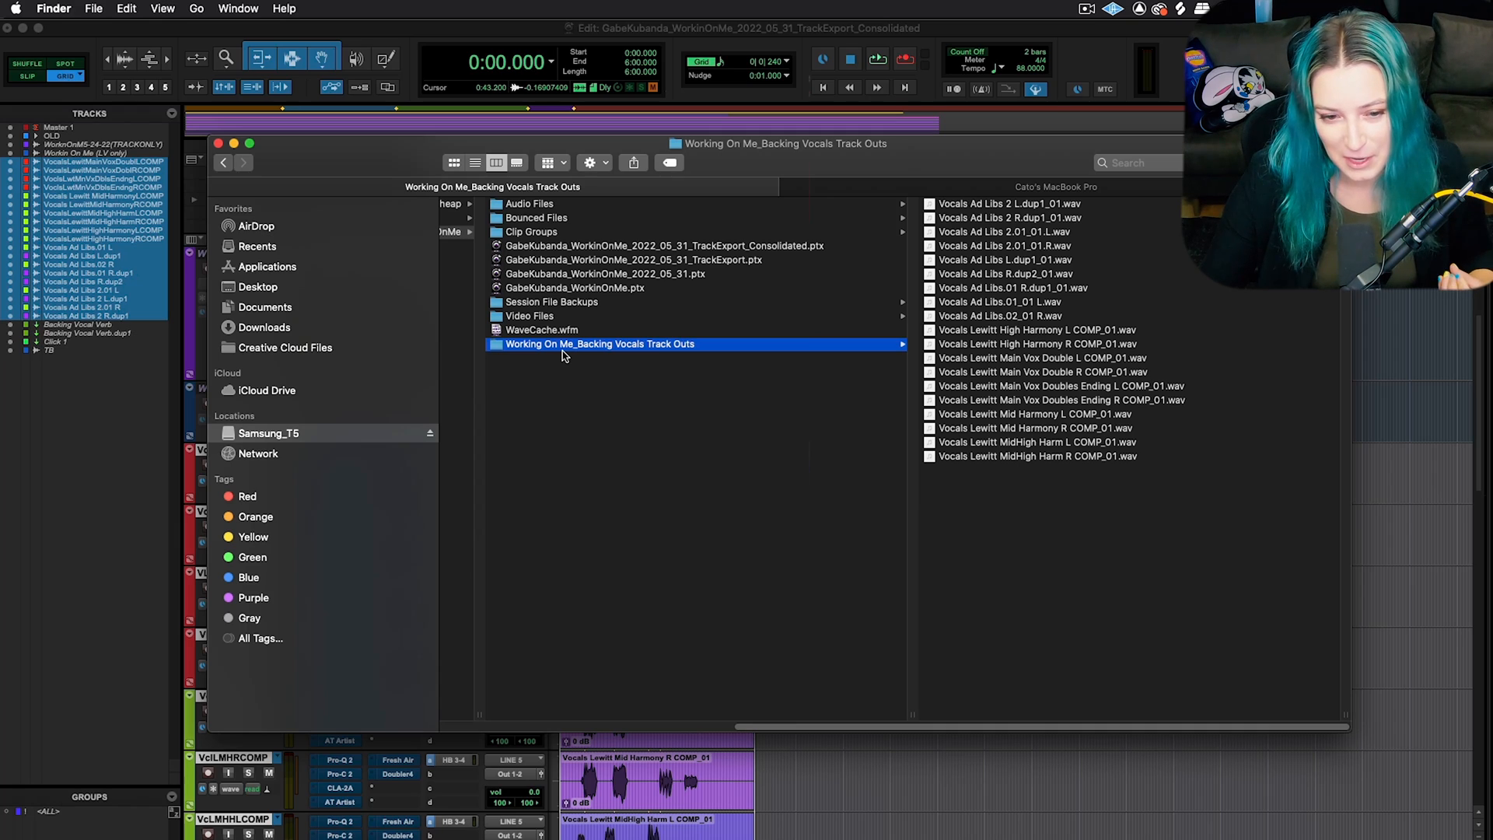
mouse_move(663, 342)
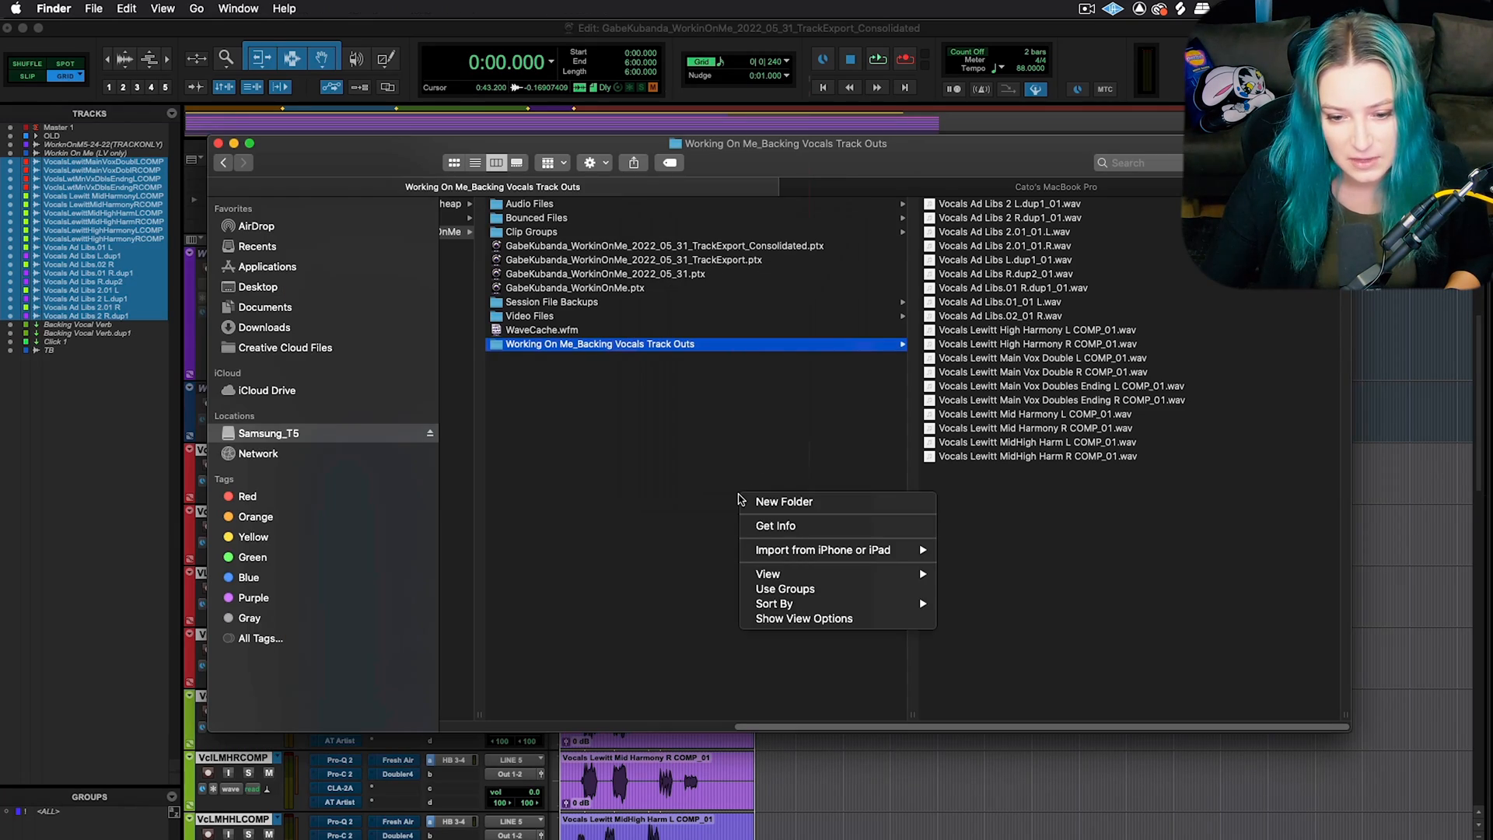
left_click(784, 501)
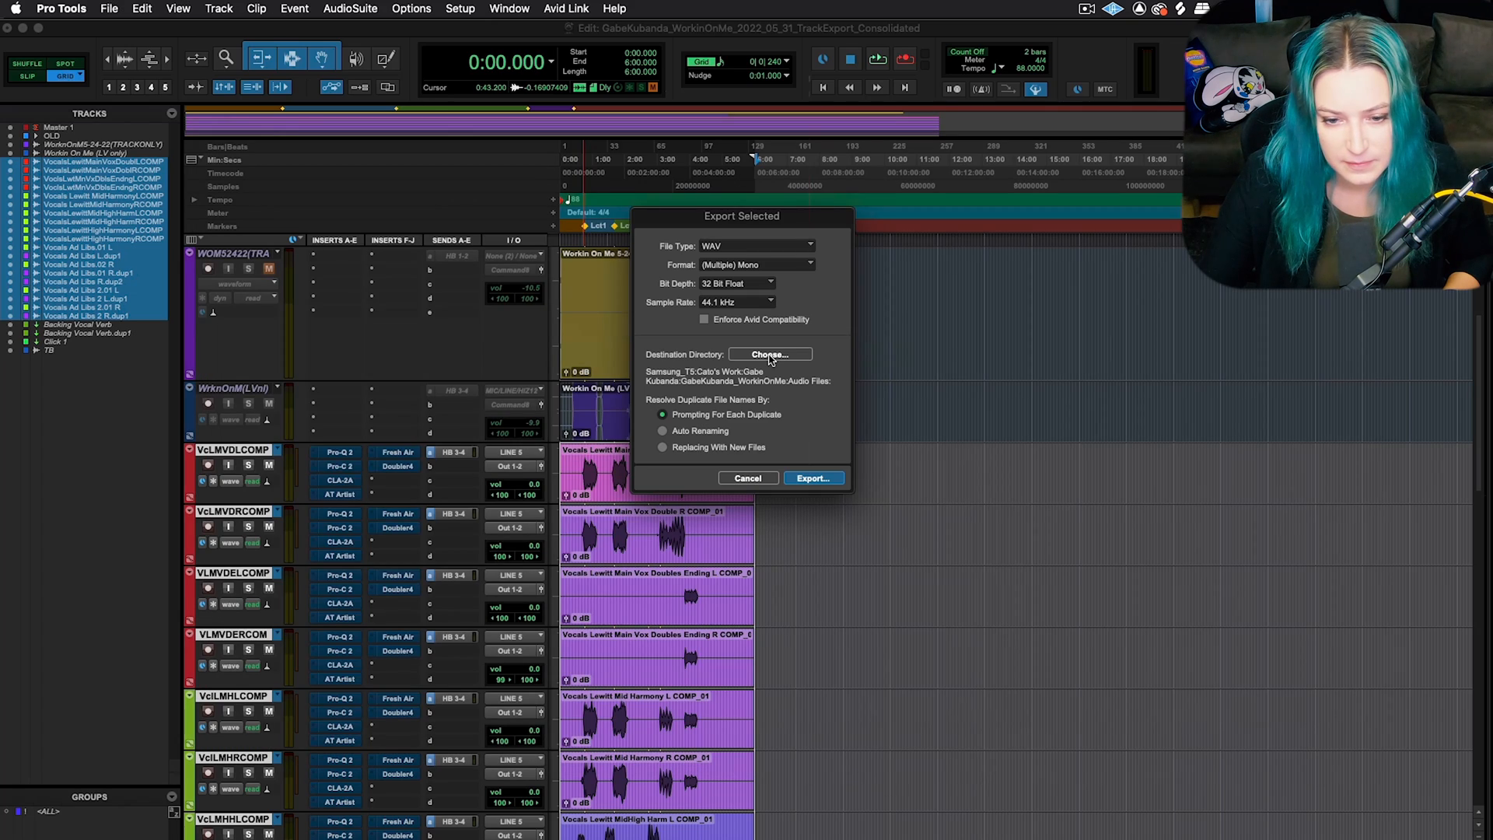
- Set 'Working On Me_Backing Vocals Track Outs2' as the export destination folder
left_click(770, 353)
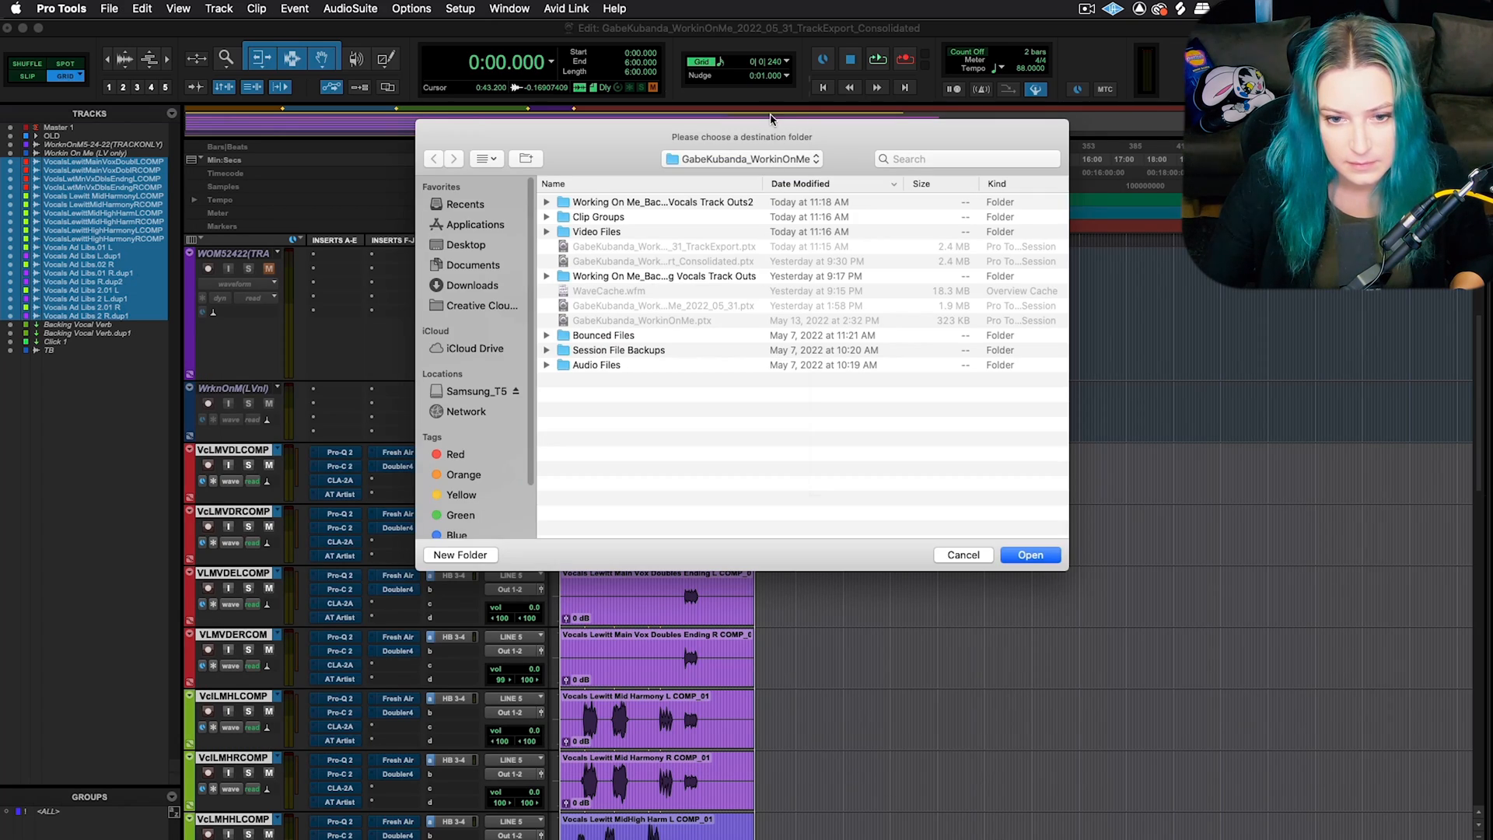
left_click(664, 201)
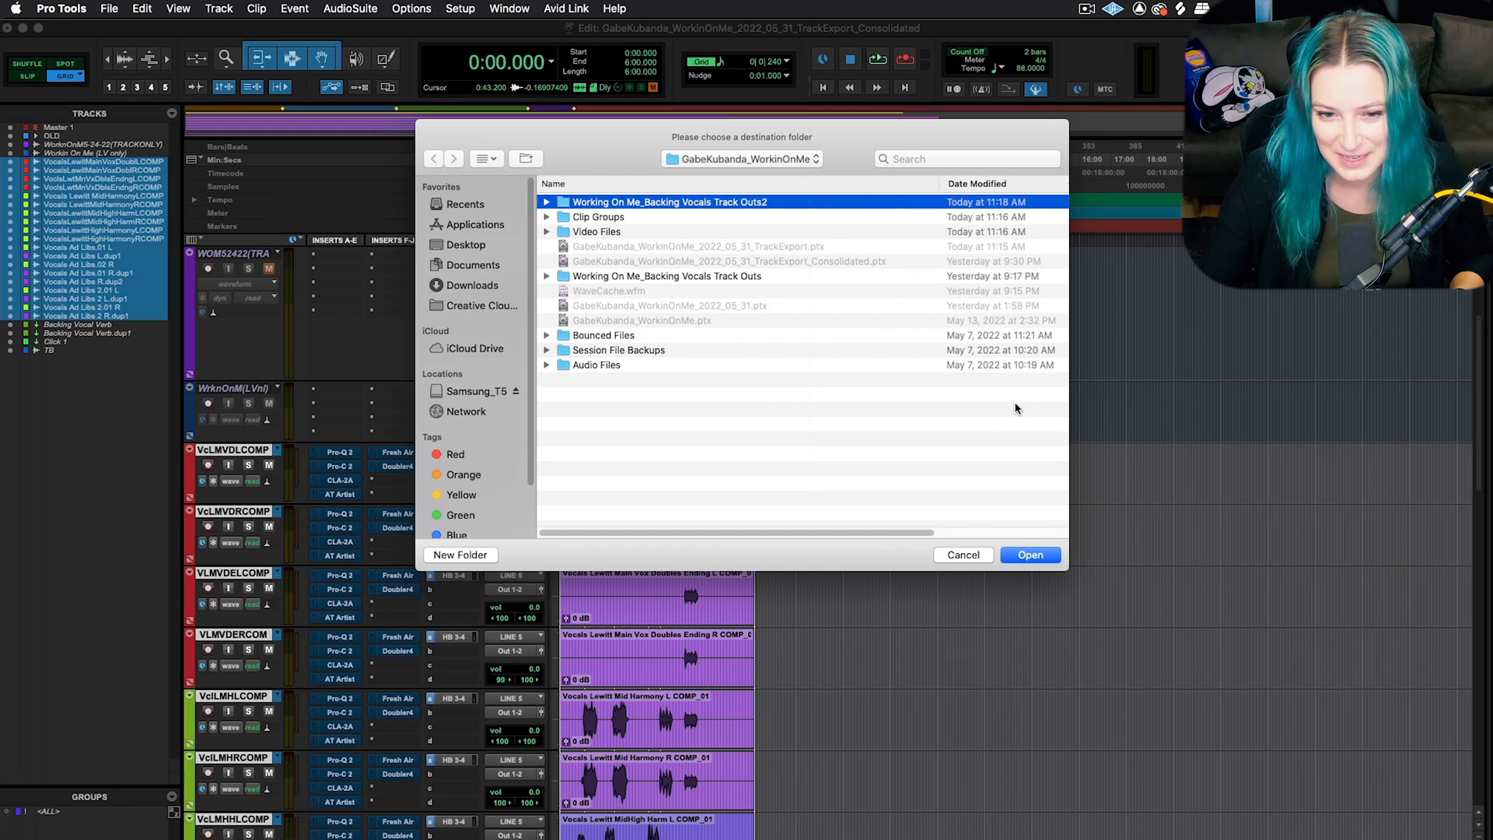
left_click(1030, 554)
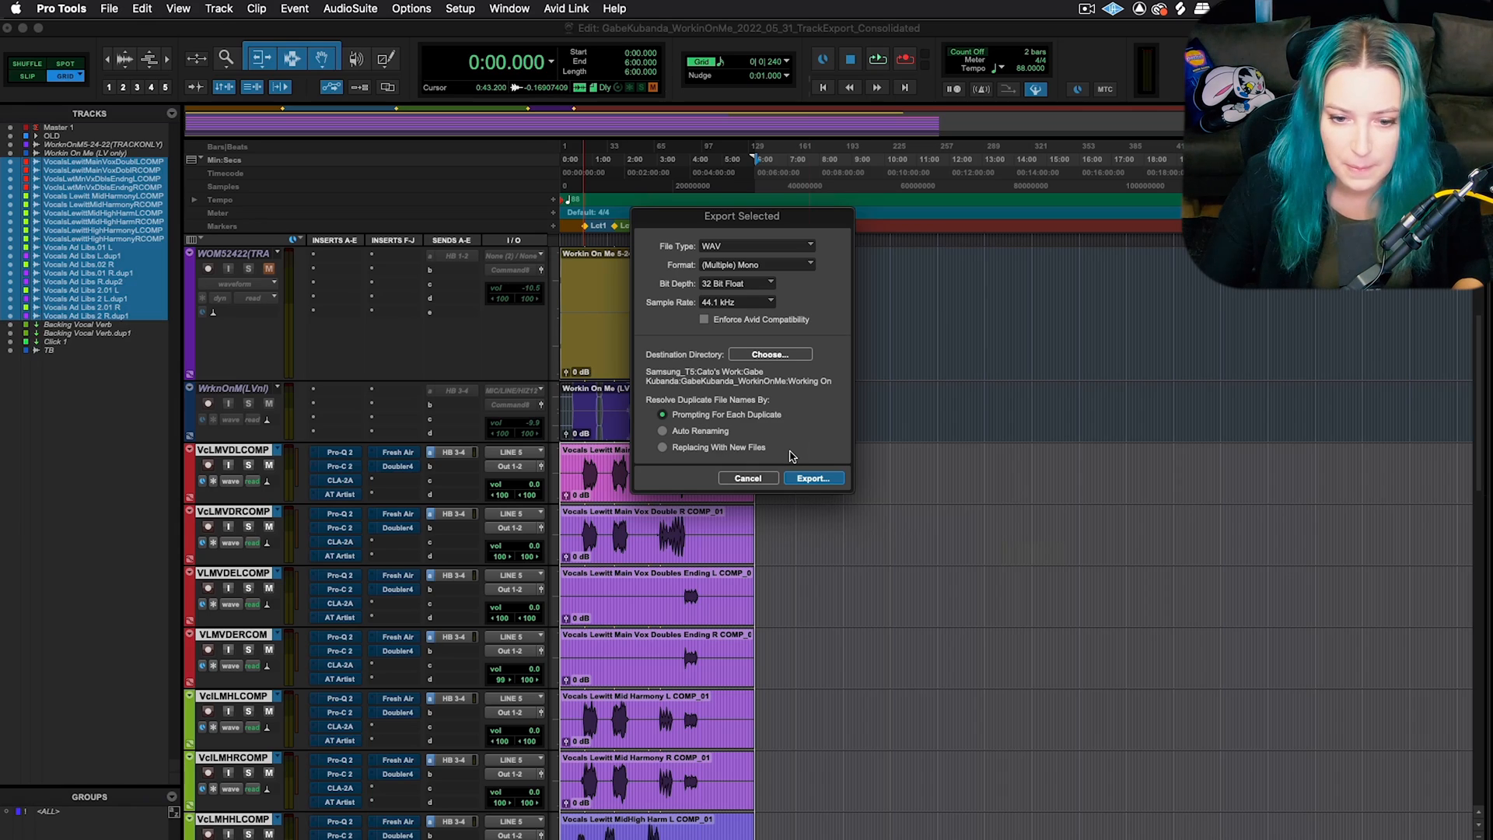
mouse_move(807, 261)
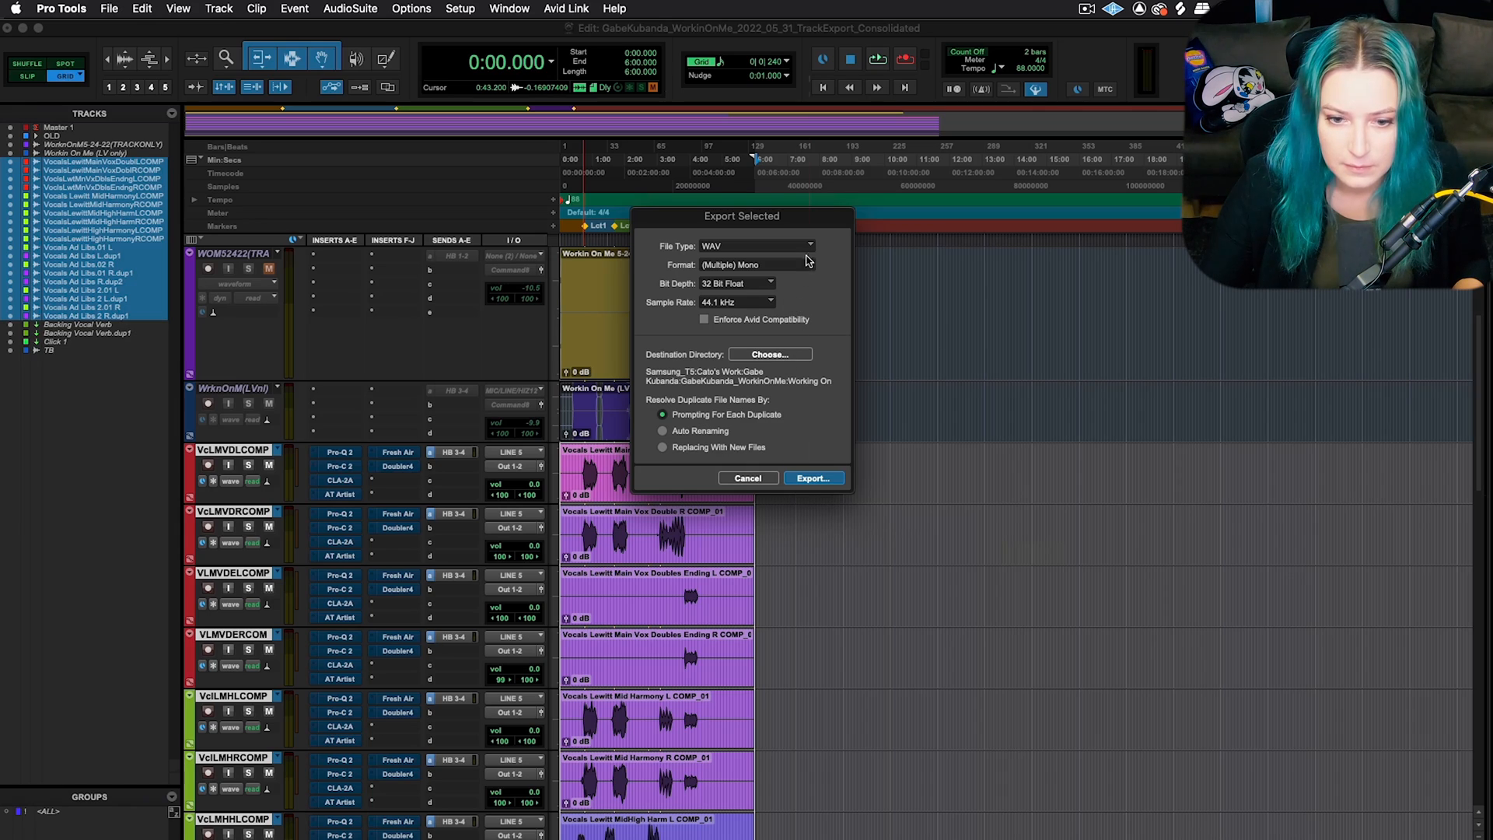
- Start exporting the selected vocal clips into the chosen folder
left_click(812, 478)
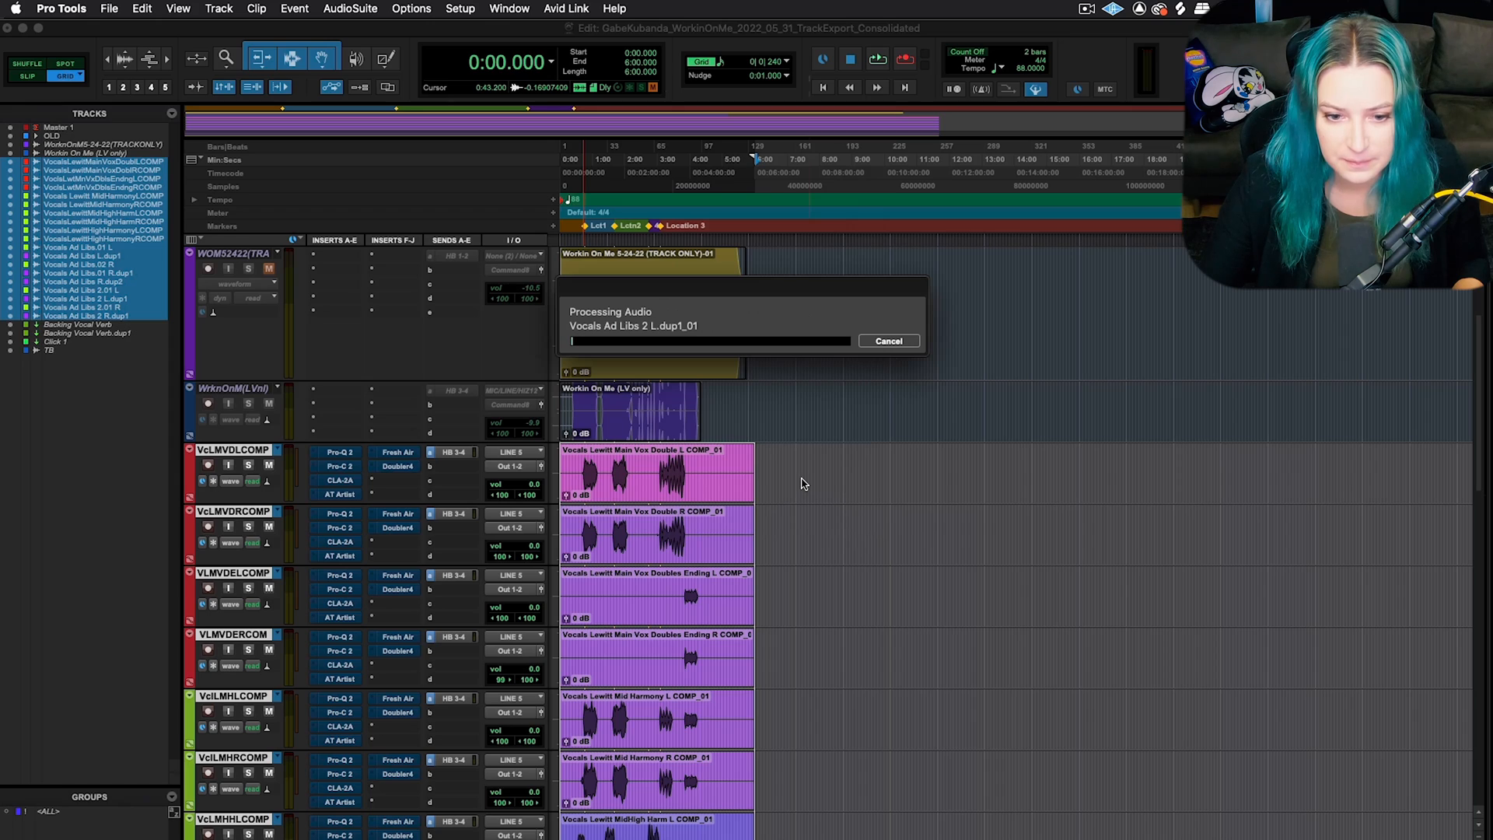